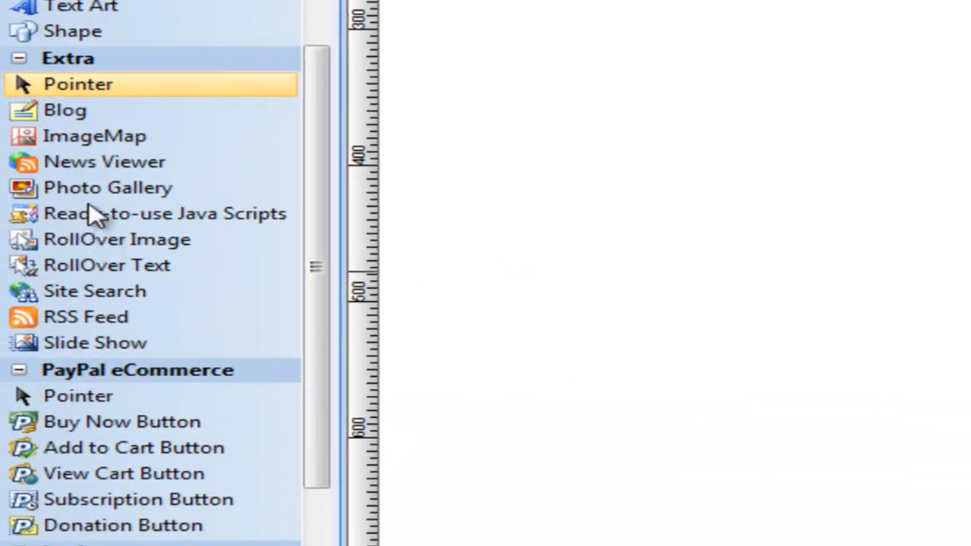
{"action": "mouse_move", "coordinate": [79, 201]}
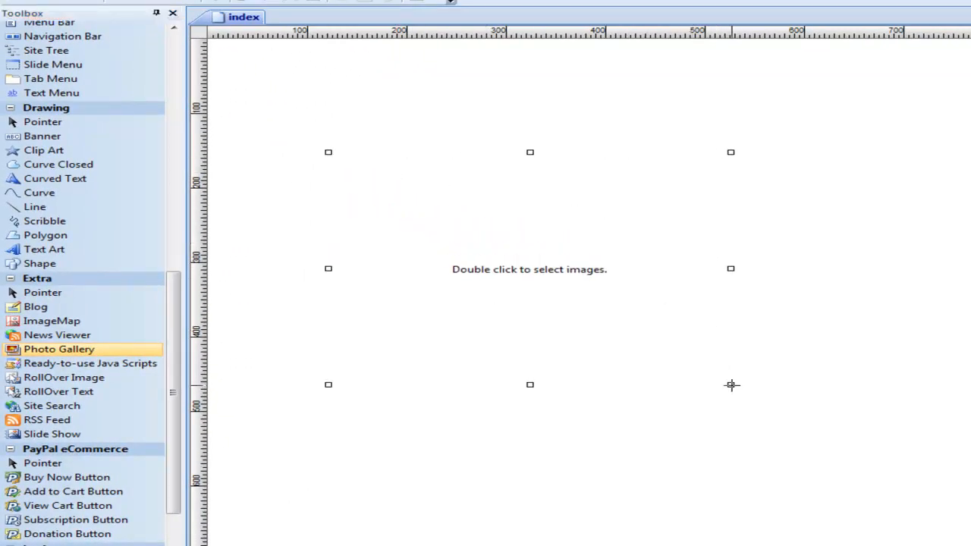
- Enlarge the new photo gallery placeholder to span a wide area near the top of the page
{"action": "left_click_drag", "start_coordinate": [731, 385], "coordinate": [774, 419]}
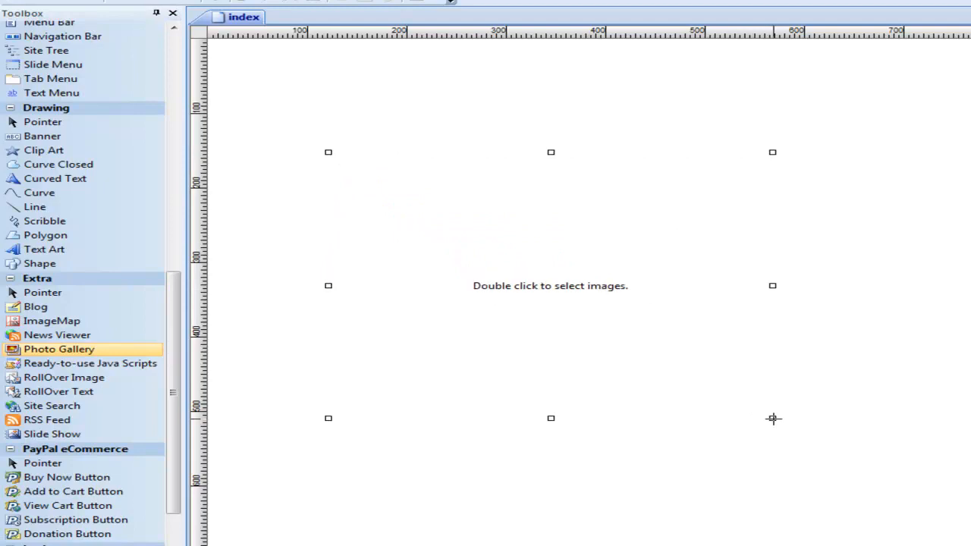
{"action": "left_click", "coordinate": [43, 292]}
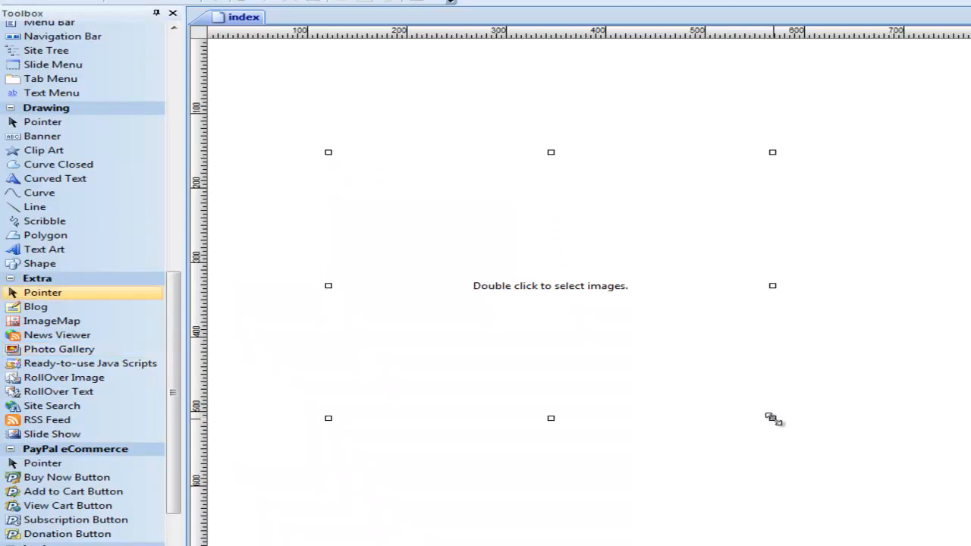
- Add the alex poster from the magicposters folder as the gallery's first image
{"action": "double_click", "coordinate": [549, 285]}
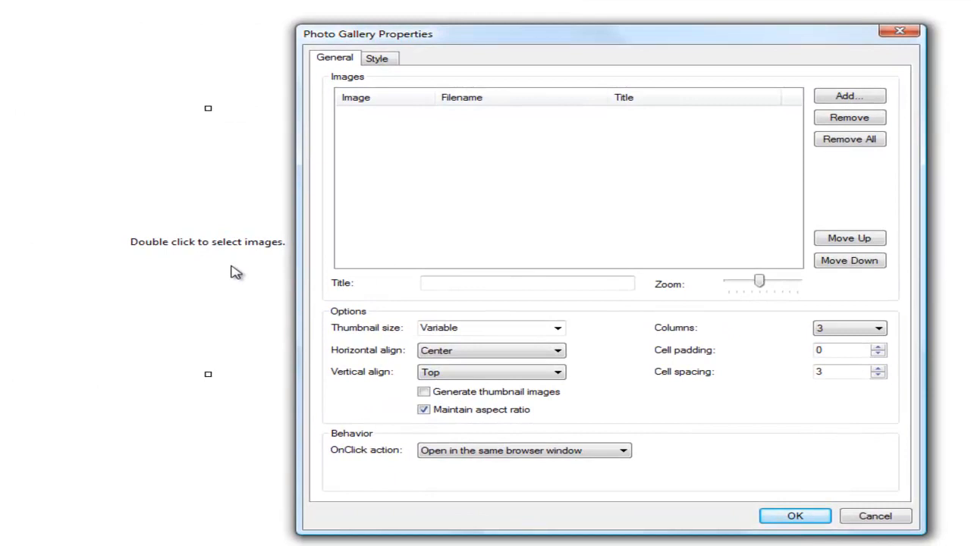
{"action": "mouse_move", "coordinate": [198, 181]}
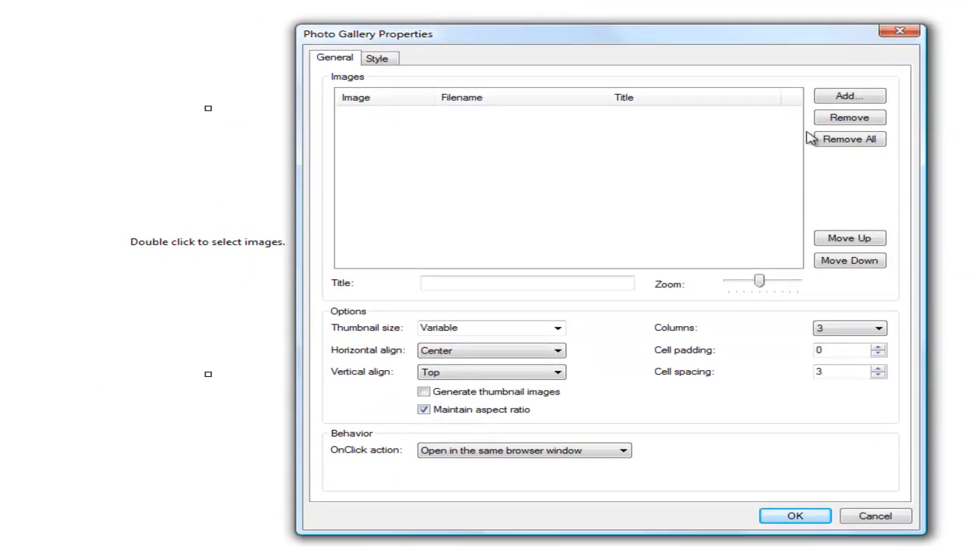
{"action": "left_click", "coordinate": [850, 96]}
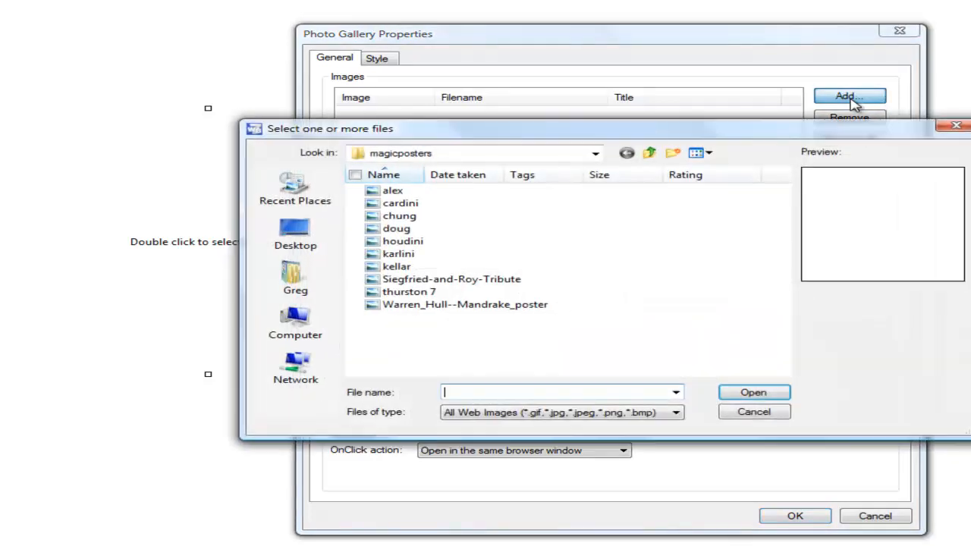
{"action": "mouse_move", "coordinate": [393, 191]}
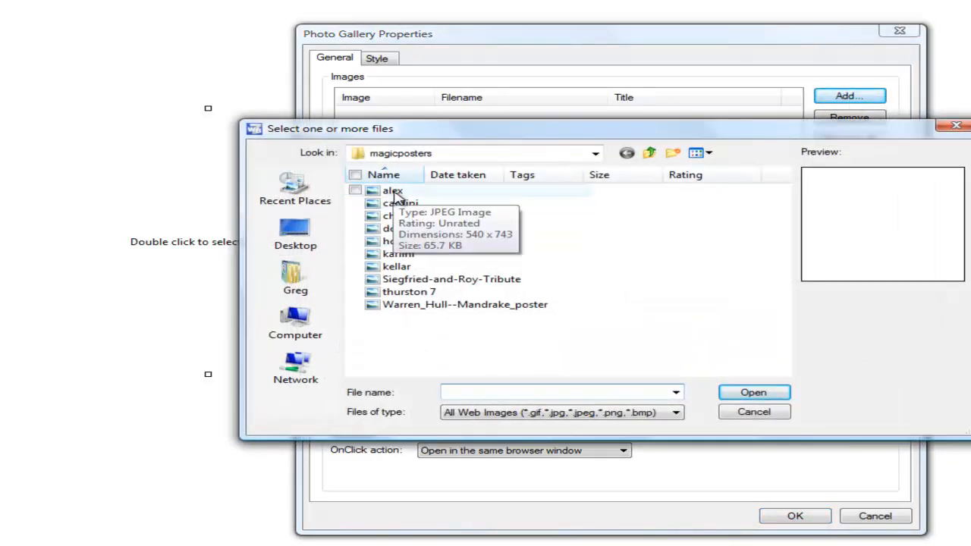
{"action": "left_click", "coordinate": [393, 191]}
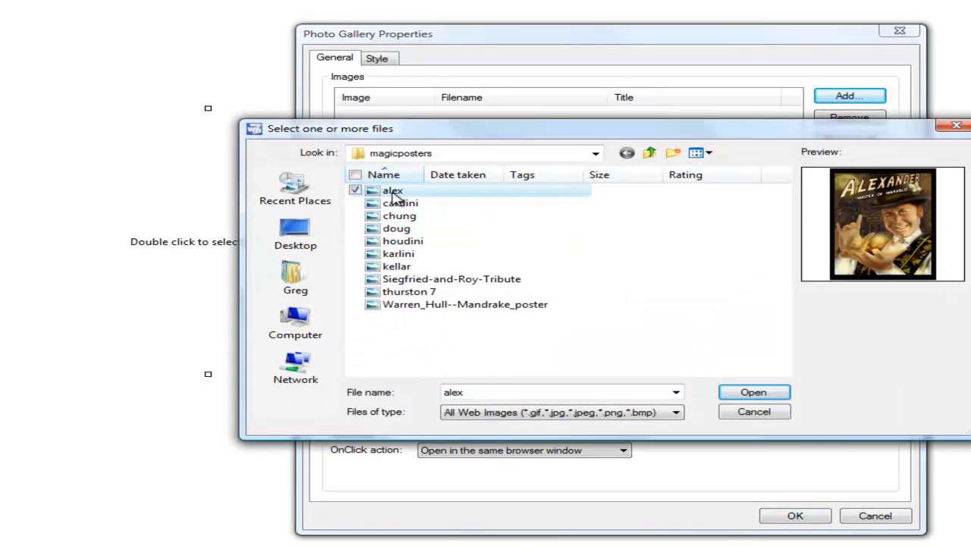
{"action": "left_click", "coordinate": [753, 391]}
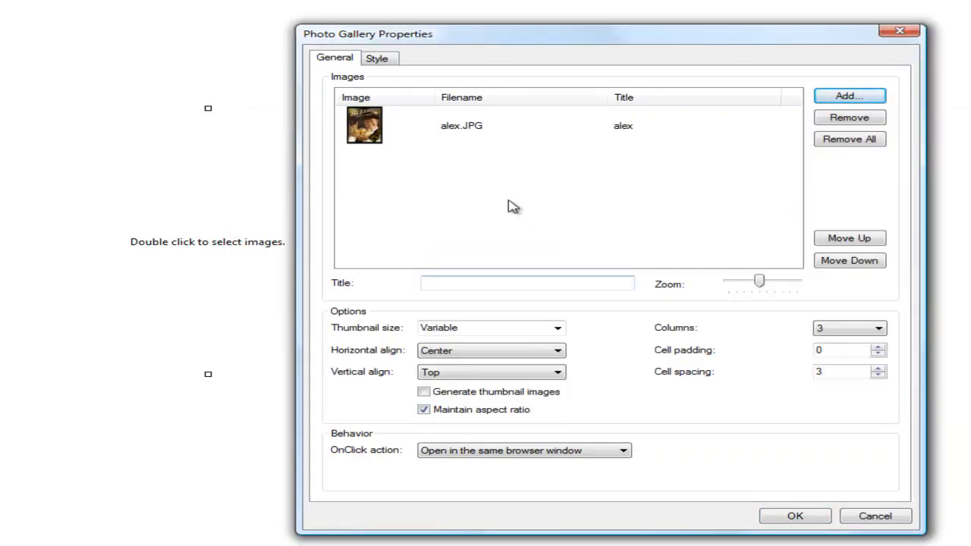
{"action": "left_click", "coordinate": [850, 95]}
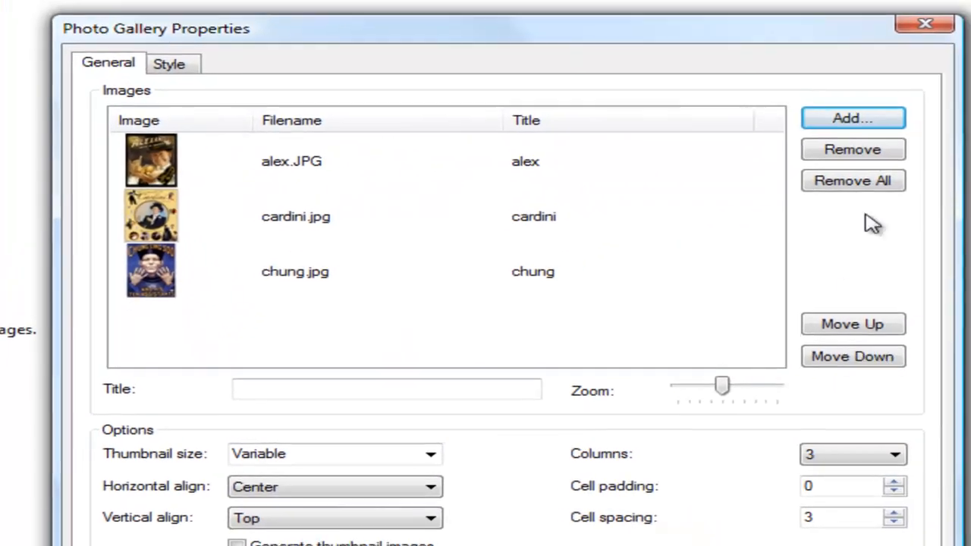
- Add the remaining posters, including doug, karlini and Mandrake, to the gallery
{"action": "left_click", "coordinate": [853, 119]}
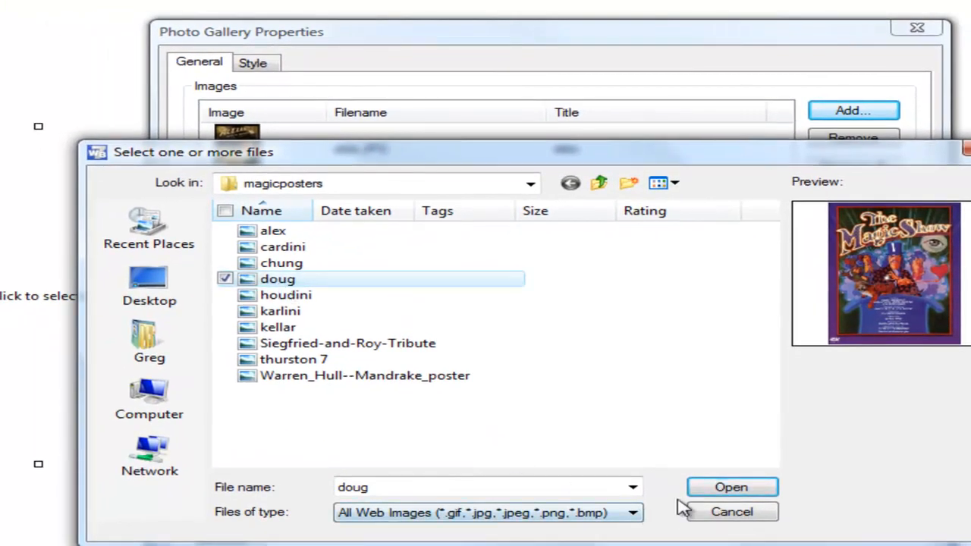
{"action": "left_click", "coordinate": [732, 487]}
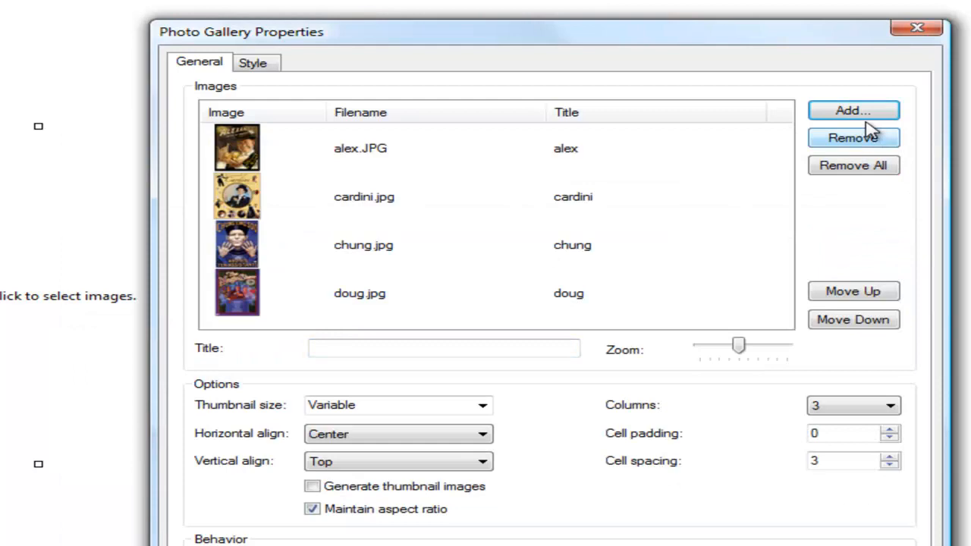
{"action": "left_click", "coordinate": [853, 110]}
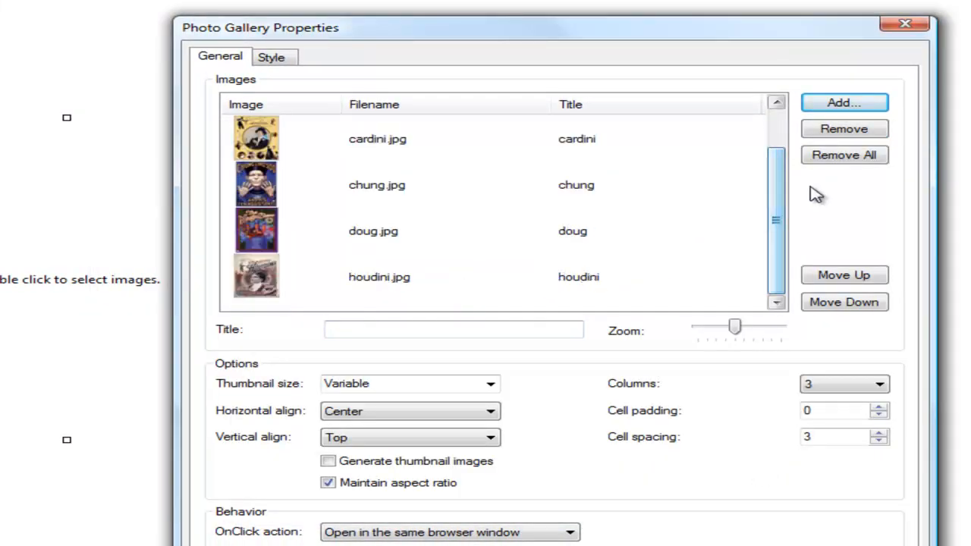
{"action": "left_click", "coordinate": [844, 103]}
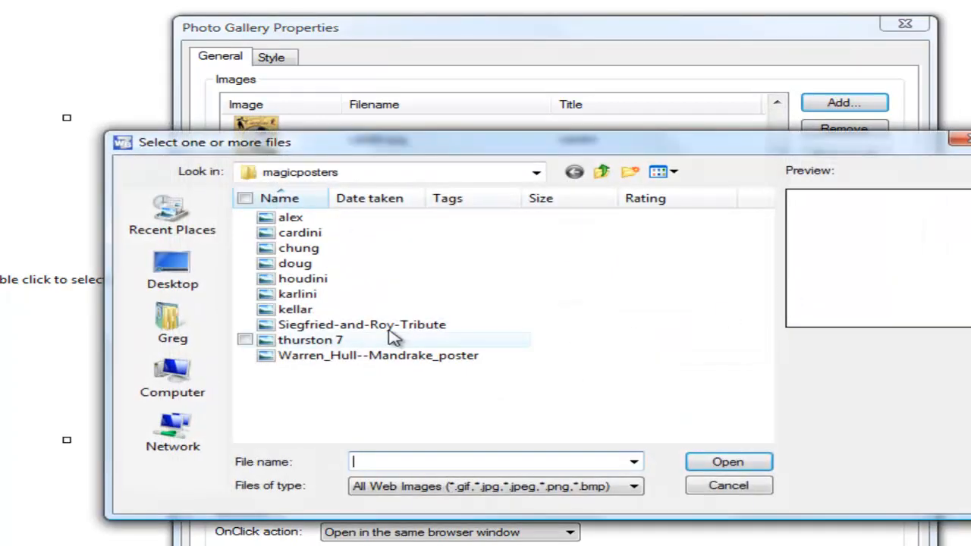
{"action": "left_click", "coordinate": [298, 294]}
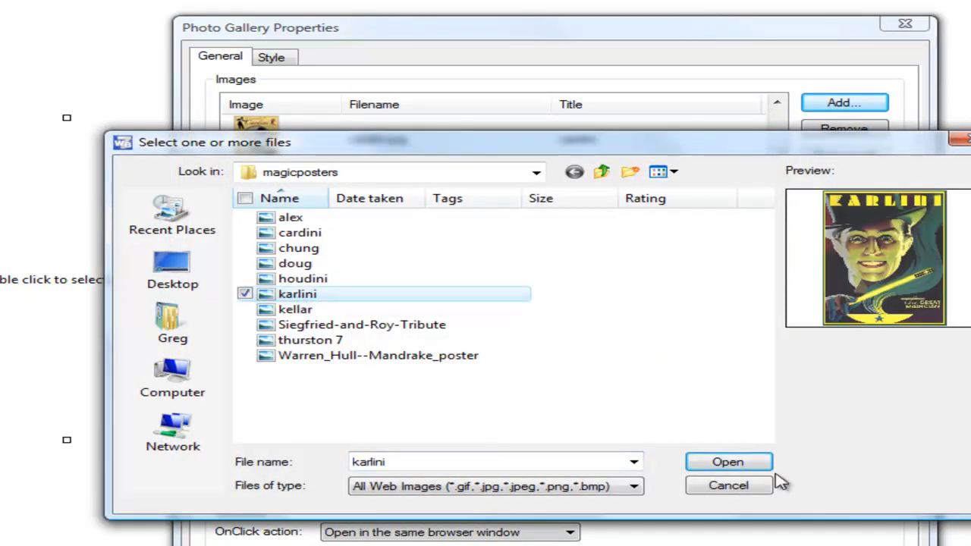
{"action": "left_click", "coordinate": [727, 461]}
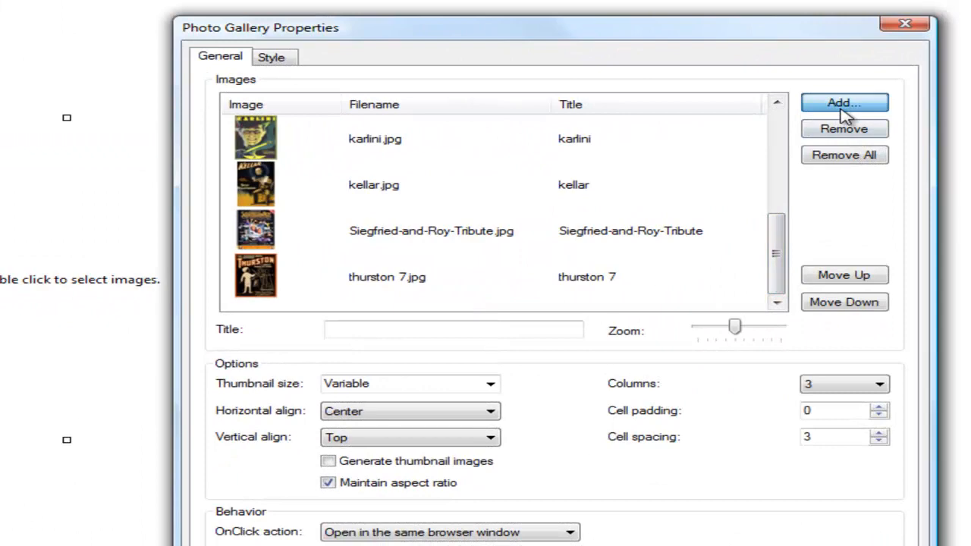
{"action": "left_click", "coordinate": [844, 103]}
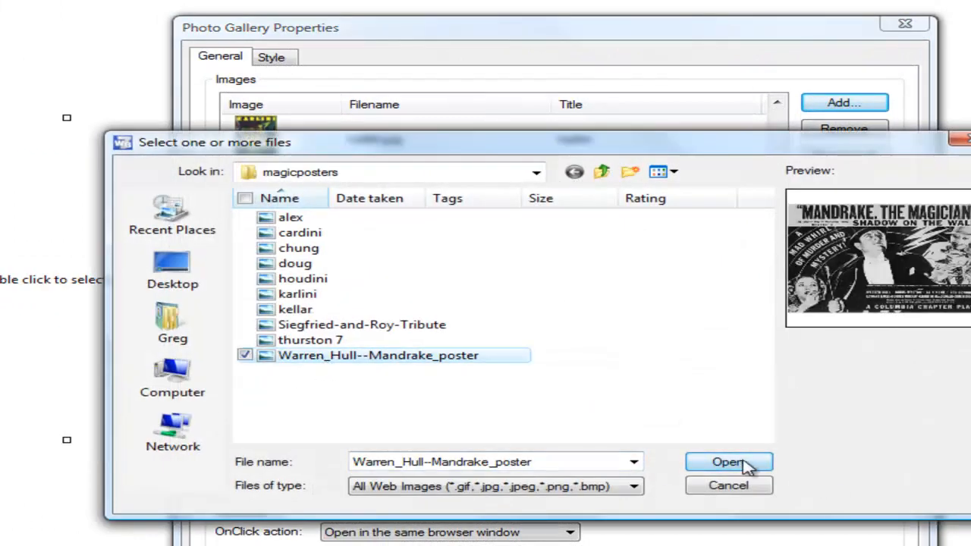
{"action": "left_click", "coordinate": [728, 461]}
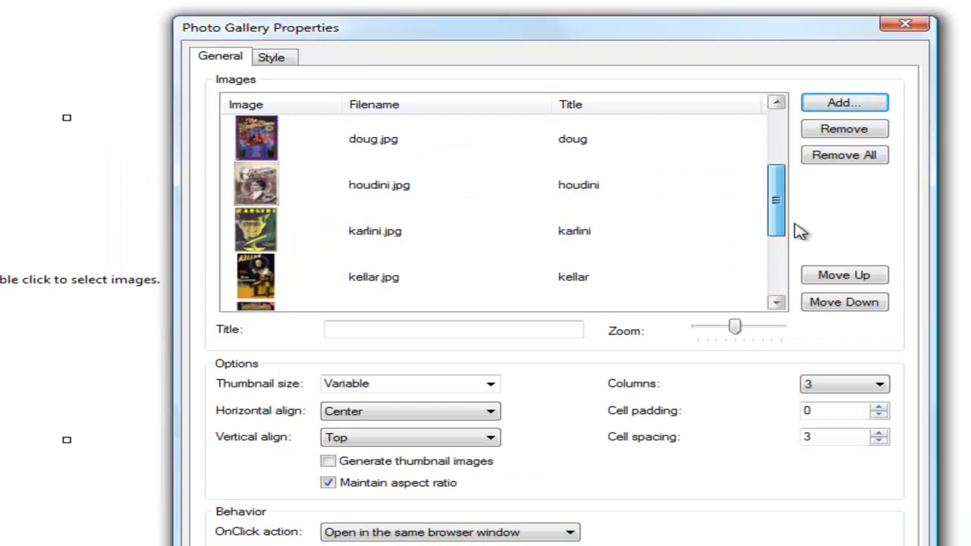
- Retitle the first gallery image as Alex and move to the next image
{"action": "scroll", "scroll_direction": "down", "scroll_amount": 3}
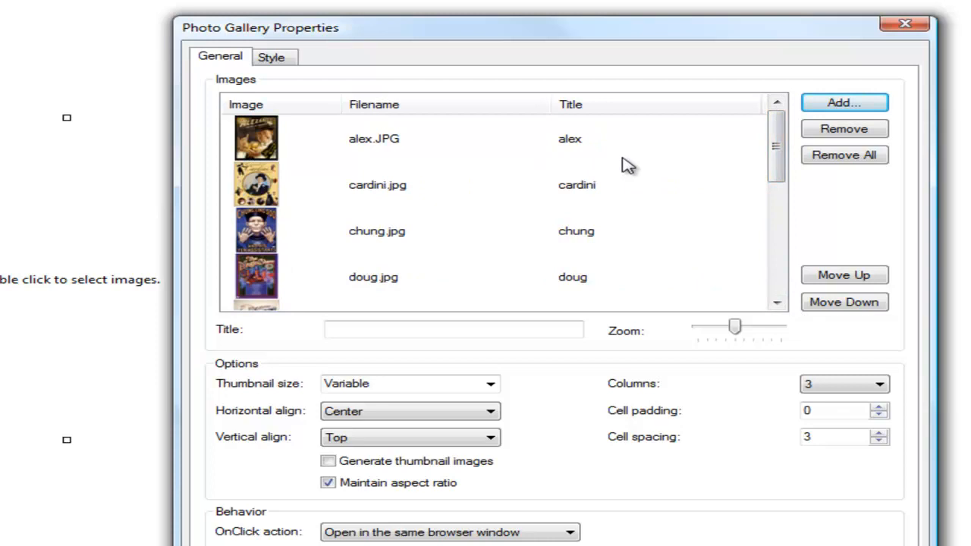
{"action": "mouse_move", "coordinate": [844, 104]}
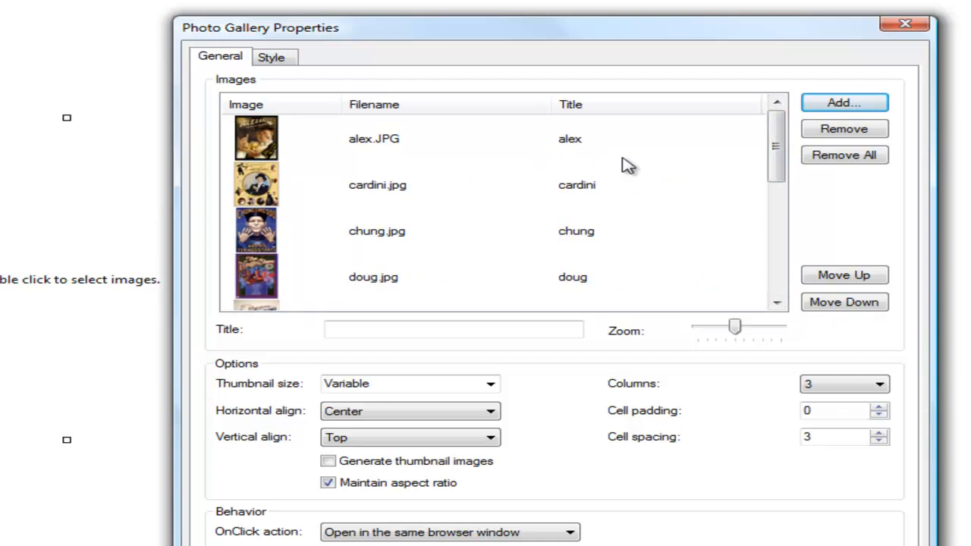
{"action": "mouse_move", "coordinate": [589, 144]}
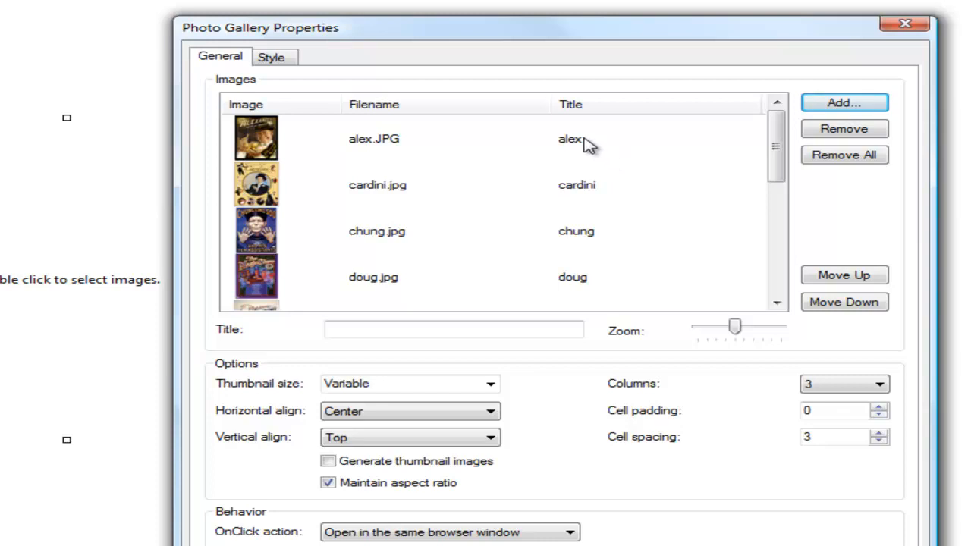
{"action": "left_click", "coordinate": [373, 140]}
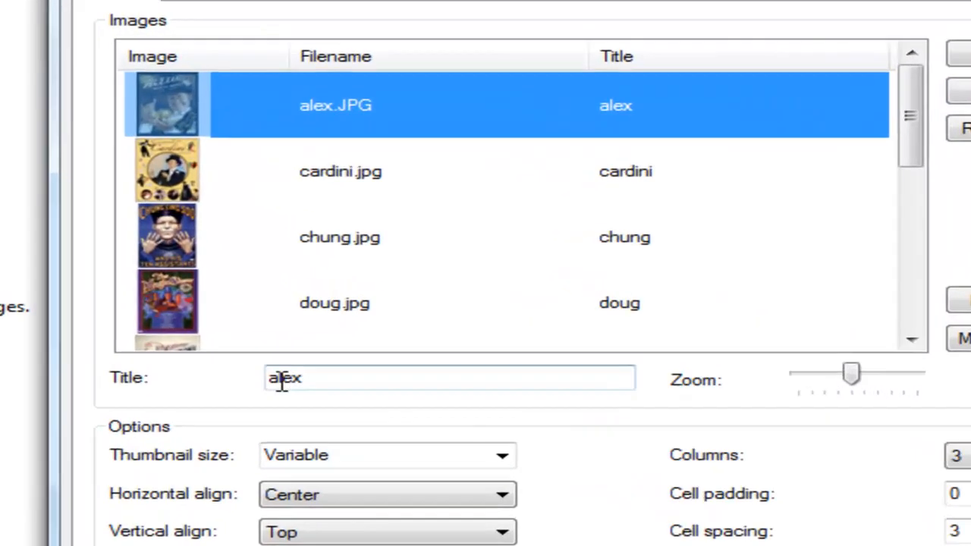
{"action": "type", "text": "Alex"}
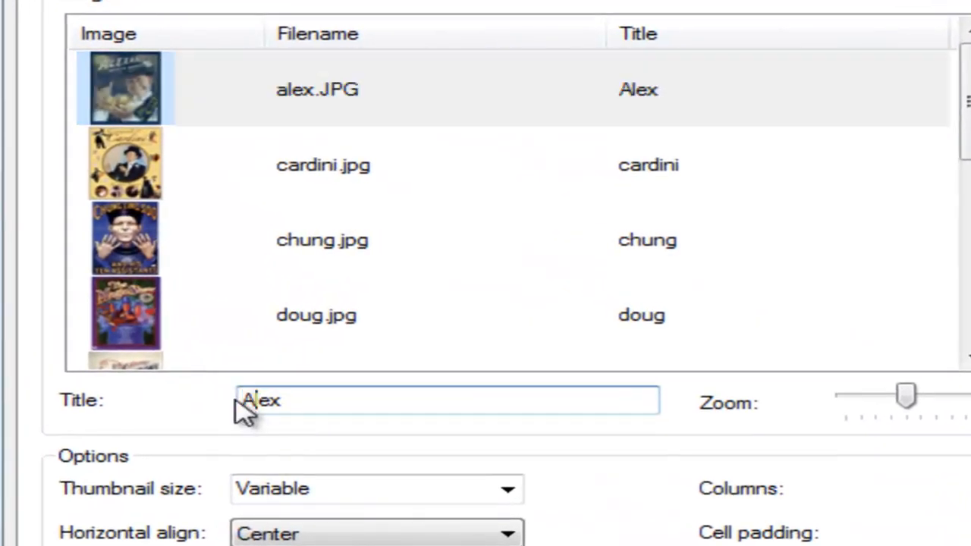
{"action": "left_click", "coordinate": [325, 164]}
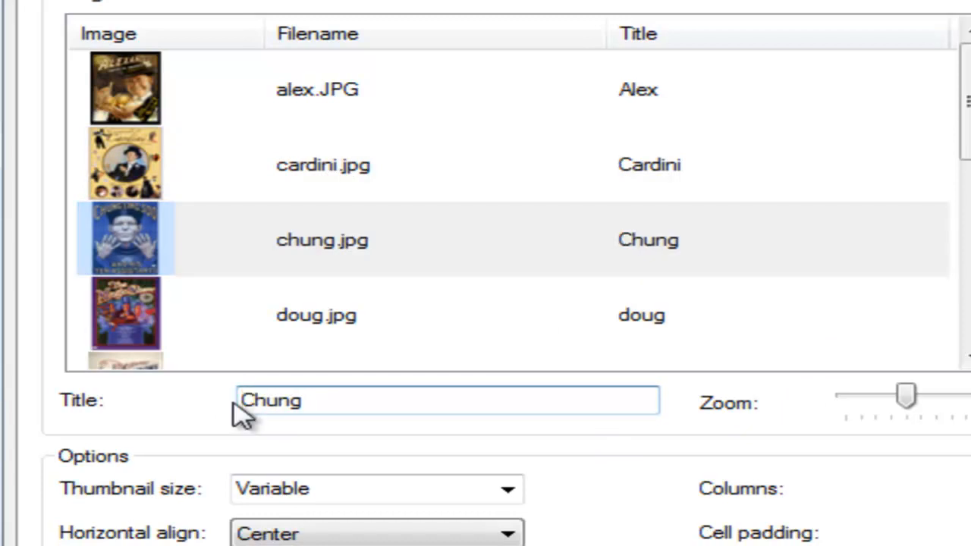
- Give the following images full titles such as Chung Ling Soo and Doug Henning
{"action": "type", "text": "LIn"}
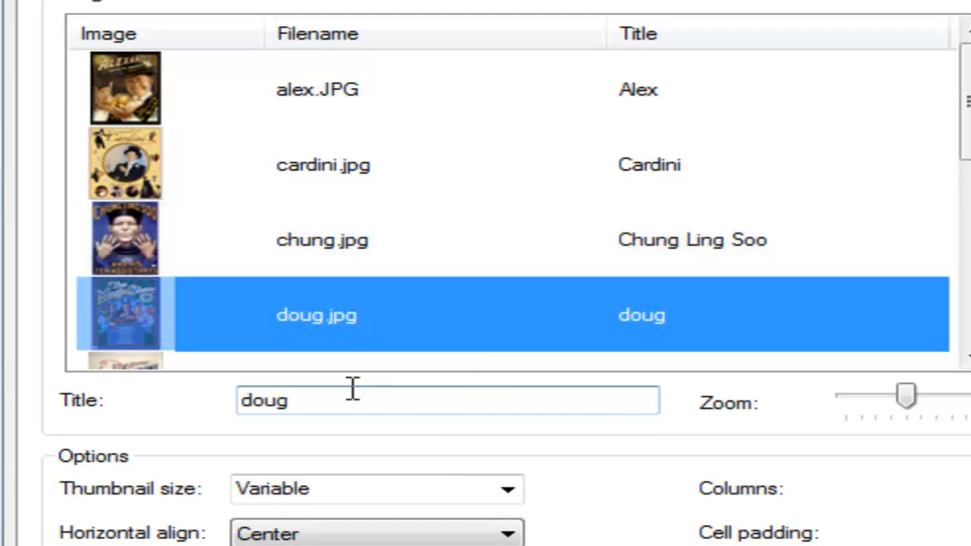
{"action": "type", "text": "Doug"}
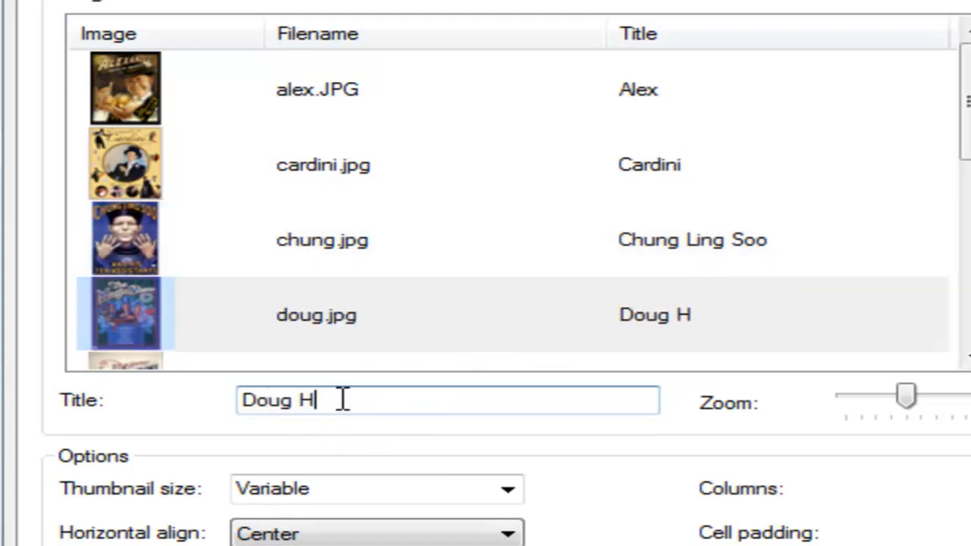
{"action": "type", "text": "enning"}
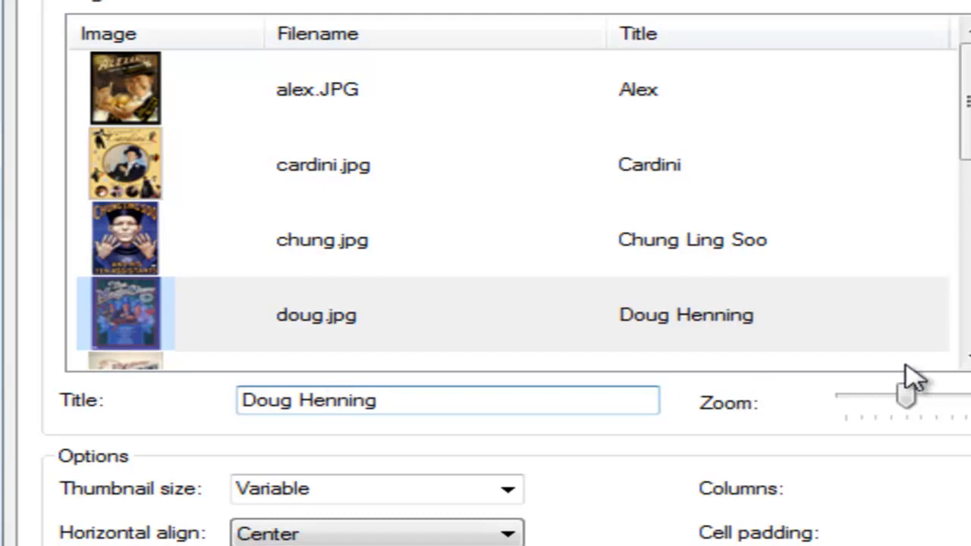
{"action": "scroll", "scroll_direction": "down", "scroll_amount": 3}
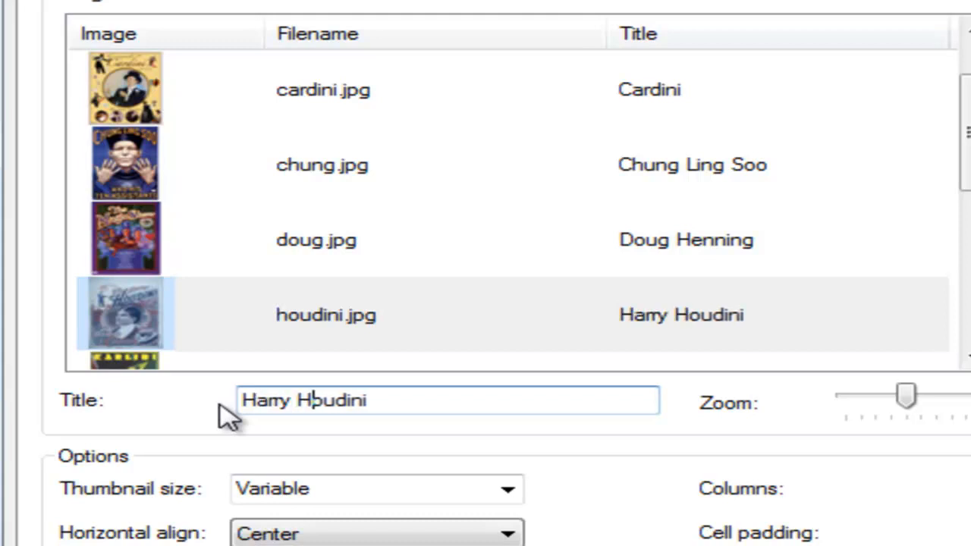
{"action": "scroll", "scroll_direction": "down", "scroll_amount": 3}
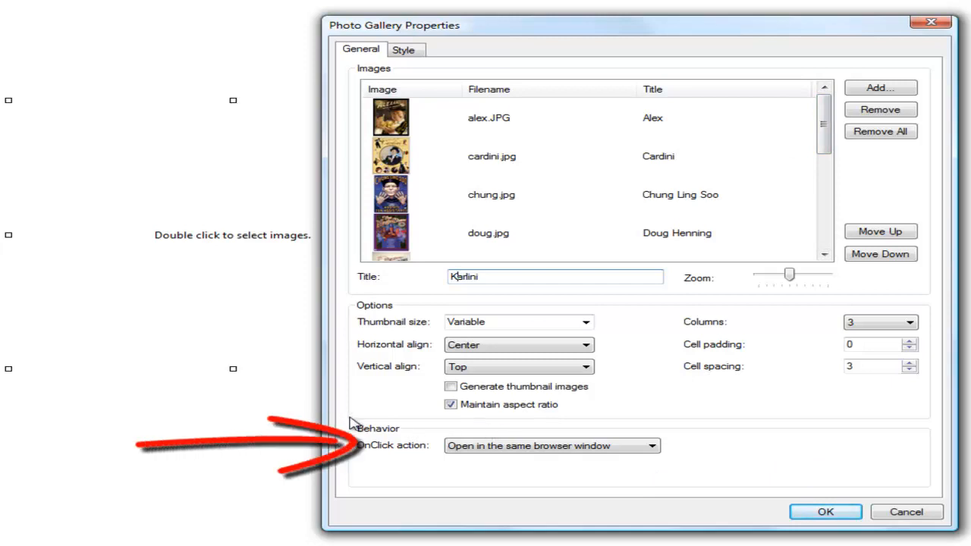
- Apply the gallery settings and resize the poster gallery on the index page
{"action": "left_click", "coordinate": [552, 446]}
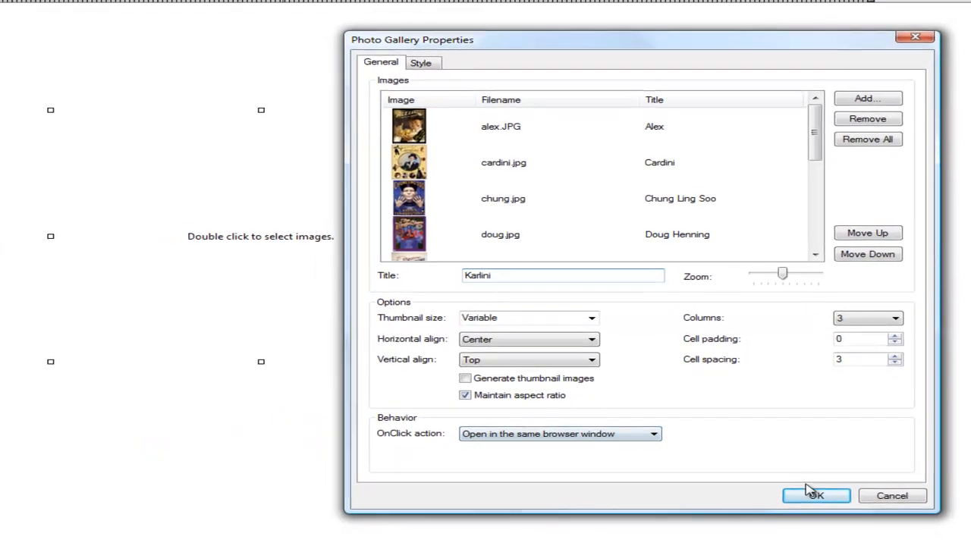
{"action": "left_click", "coordinate": [817, 495]}
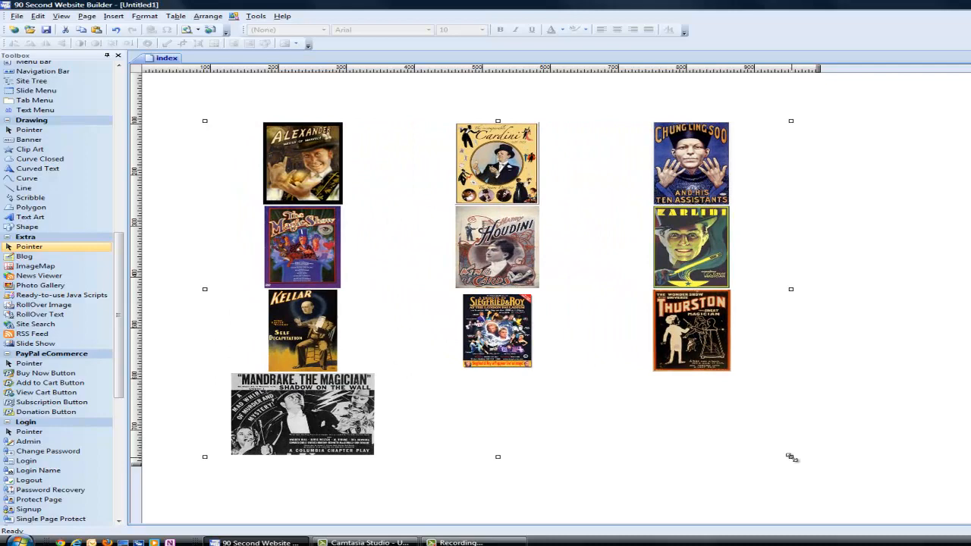
{"action": "left_click_drag", "start_coordinate": [791, 455], "coordinate": [361, 236]}
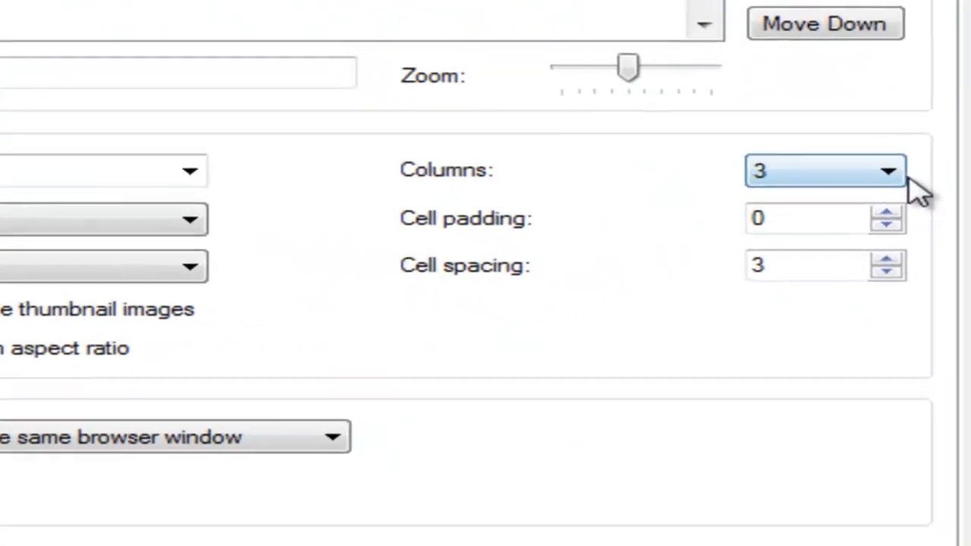
- Try a two-column layout, then set the gallery back to 3 columns
{"action": "left_click", "coordinate": [826, 170]}
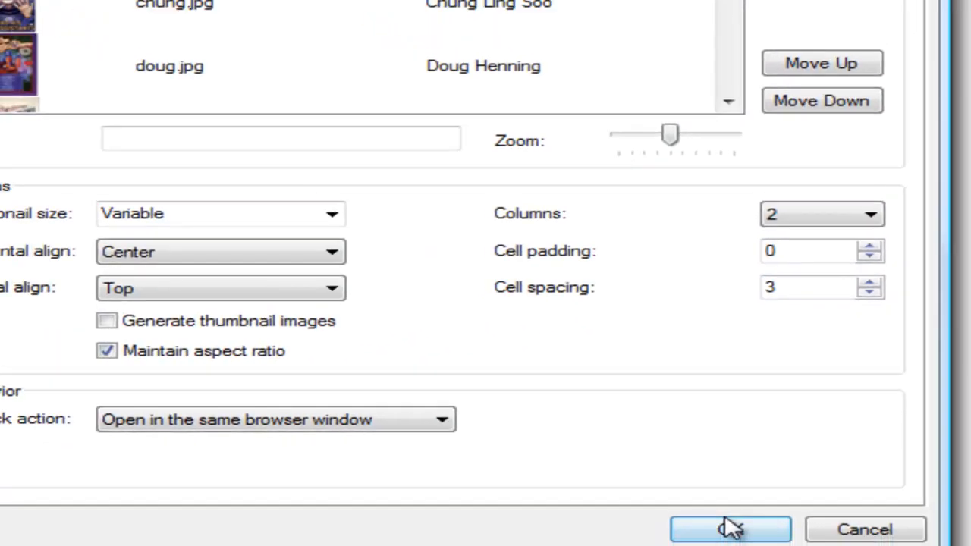
{"action": "left_click", "coordinate": [730, 528]}
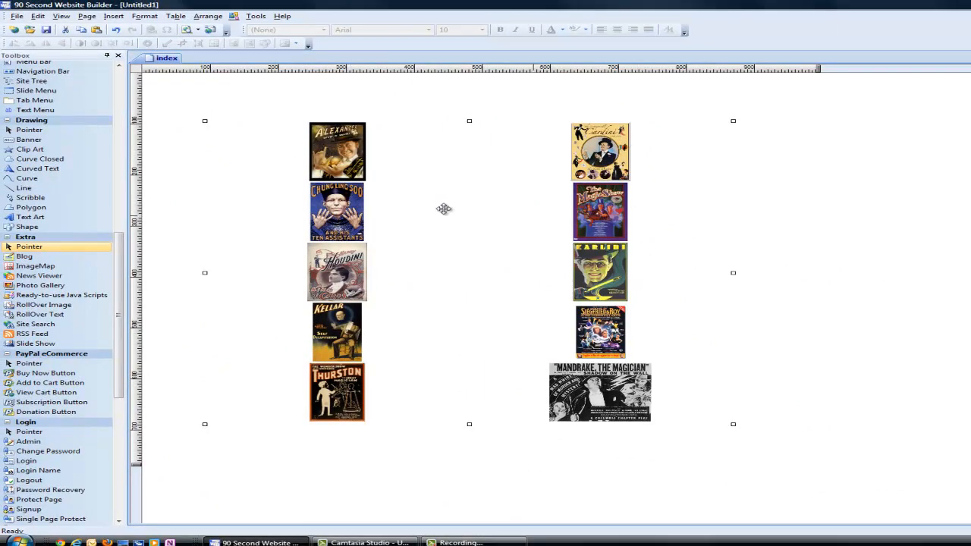
{"action": "left_click", "coordinate": [835, 301]}
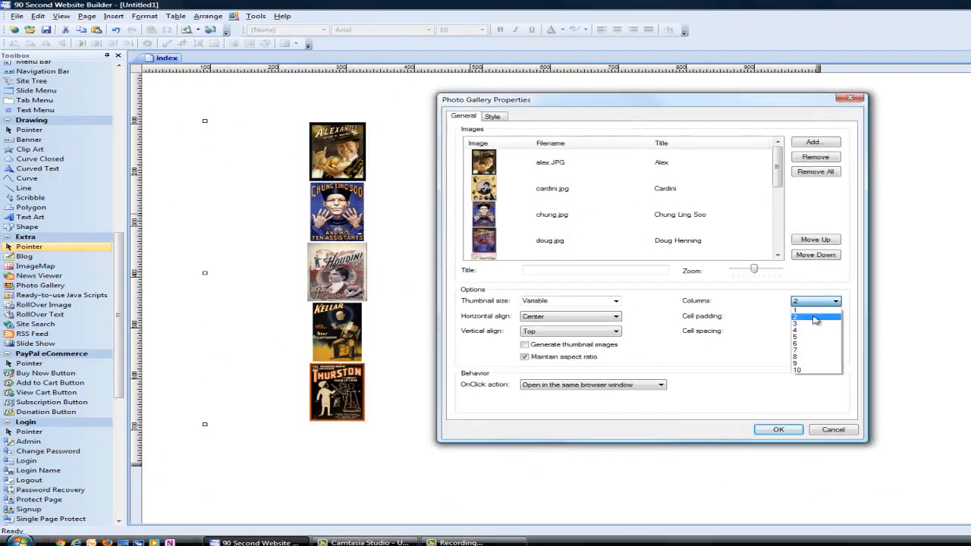
{"action": "left_click", "coordinate": [795, 322]}
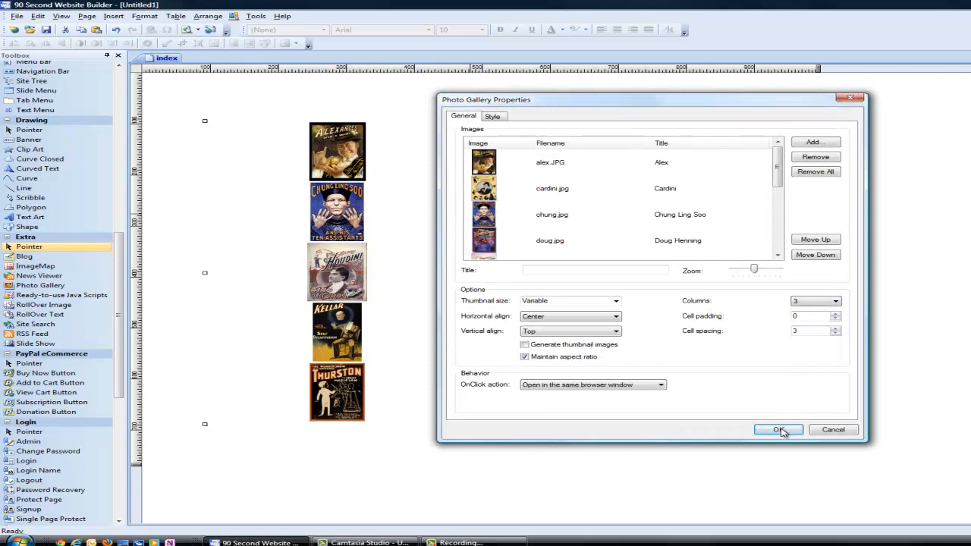
{"action": "left_click", "coordinate": [777, 431]}
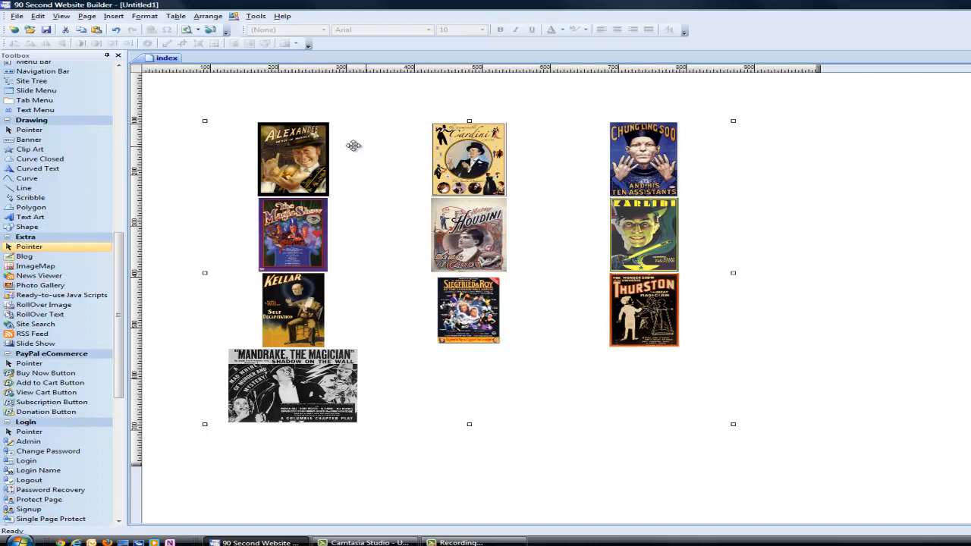
{"action": "mouse_move", "coordinate": [448, 246]}
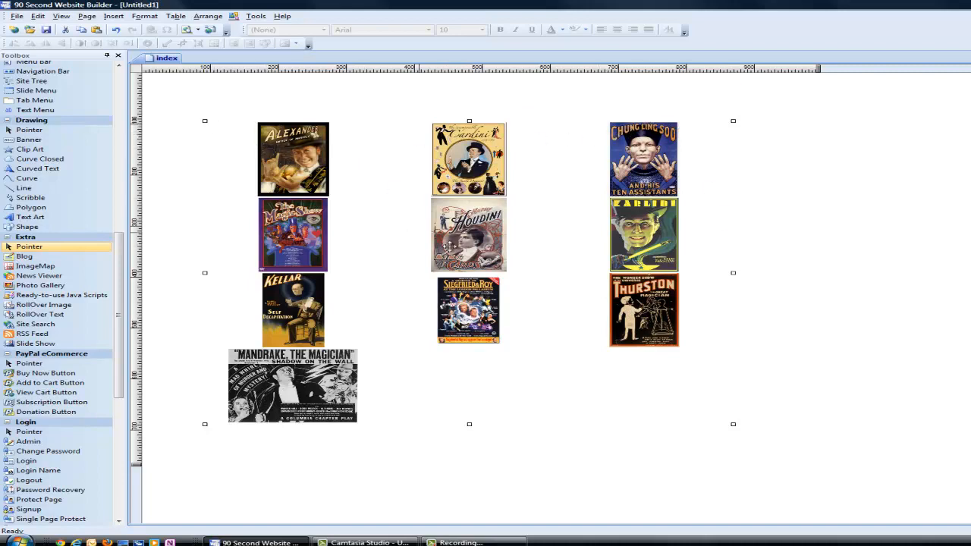
{"action": "mouse_move", "coordinate": [410, 237]}
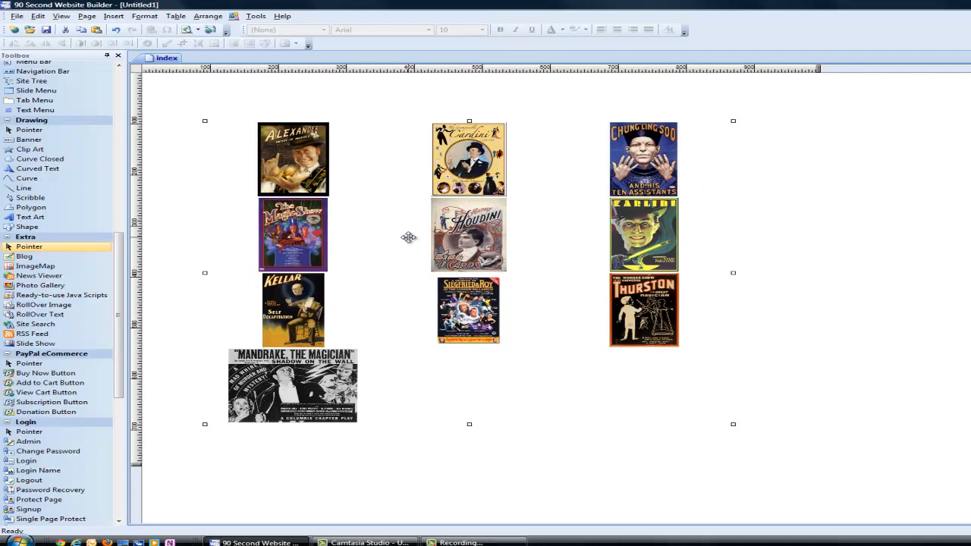
{"action": "left_click_drag", "start_coordinate": [619, 387], "coordinate": [425, 392]}
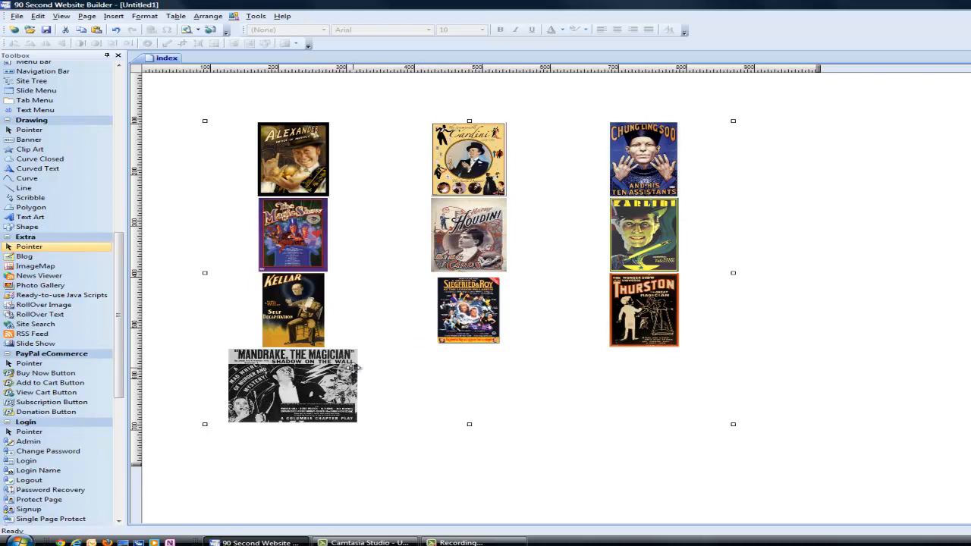
{"action": "mouse_move", "coordinate": [448, 213]}
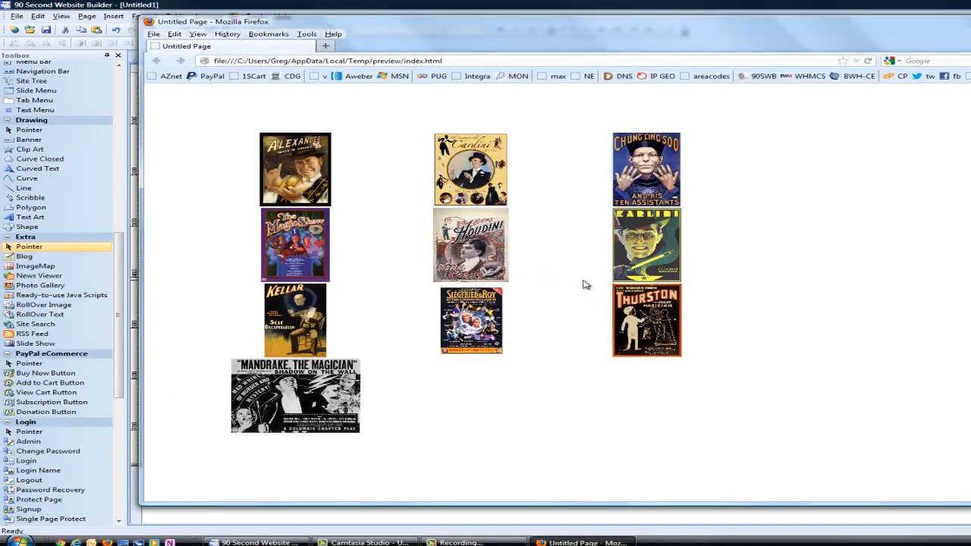
{"action": "mouse_move", "coordinate": [349, 160]}
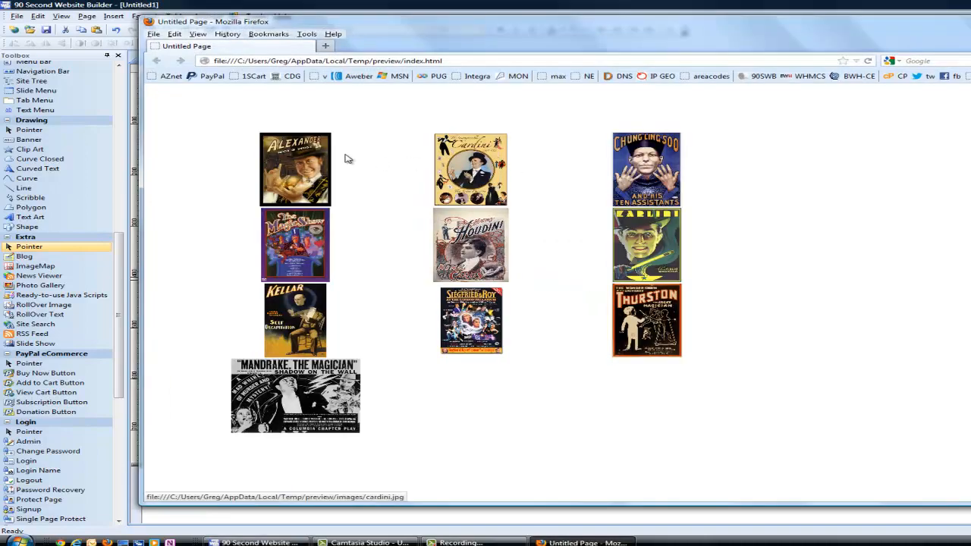
- View the full-size Alexander poster from its thumbnail in the Firefox preview
{"action": "left_click", "coordinate": [295, 169]}
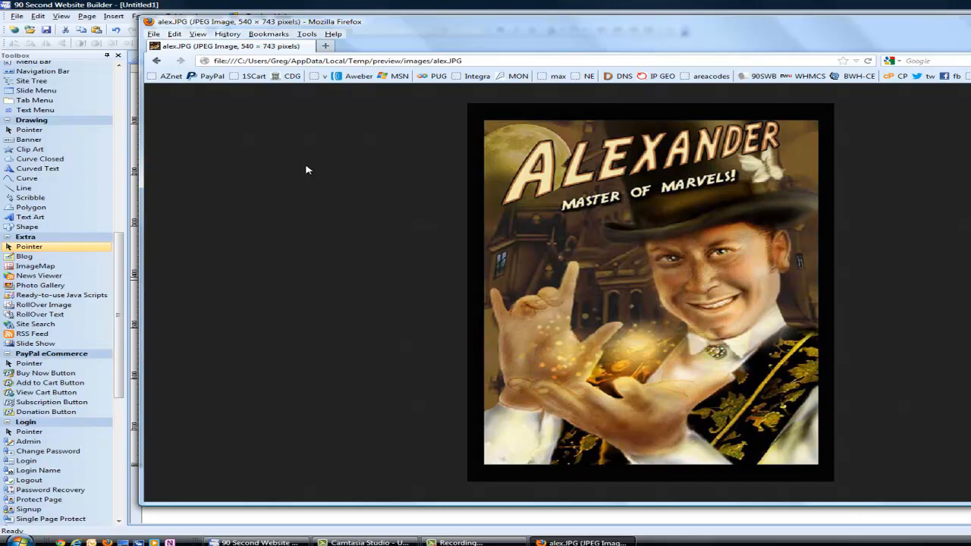
{"action": "mouse_move", "coordinate": [835, 471]}
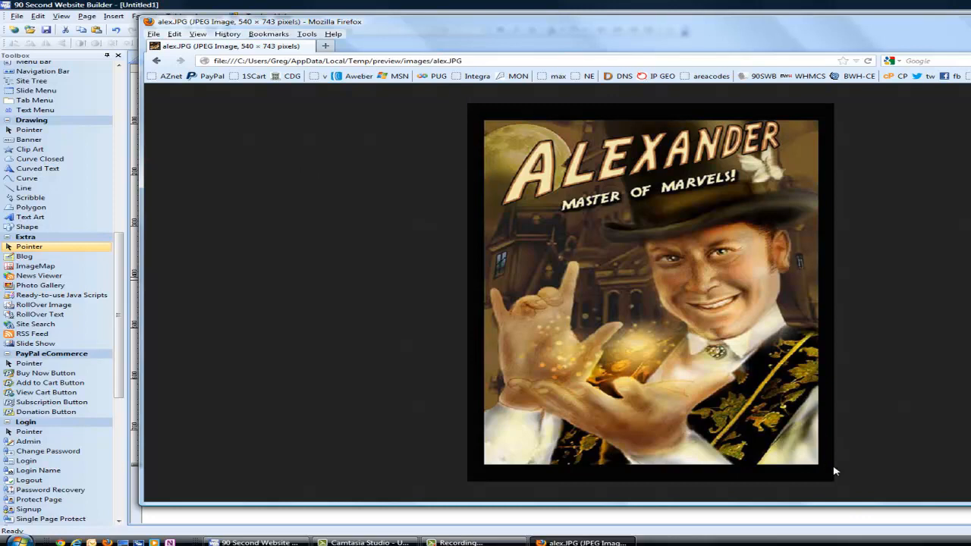
{"action": "mouse_move", "coordinate": [413, 77]}
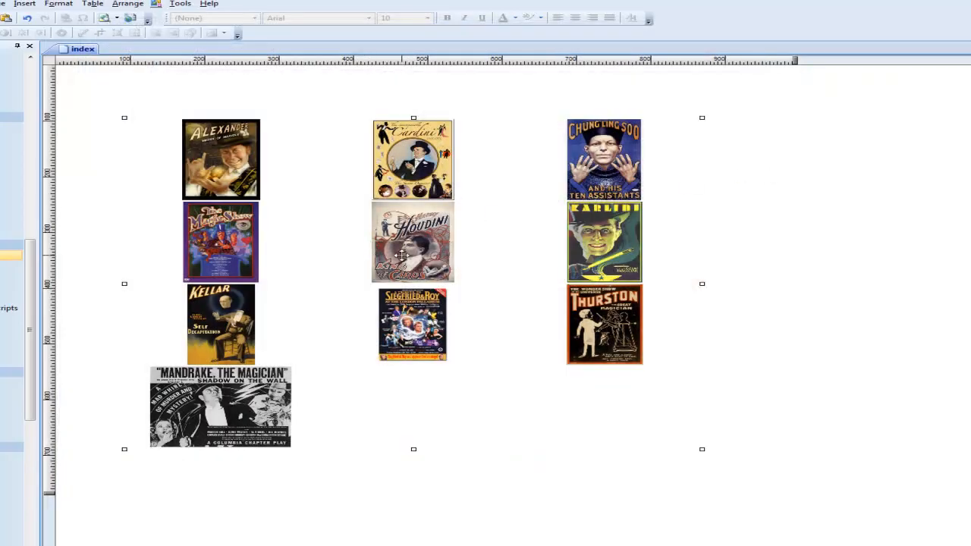
{"action": "mouse_move", "coordinate": [331, 223]}
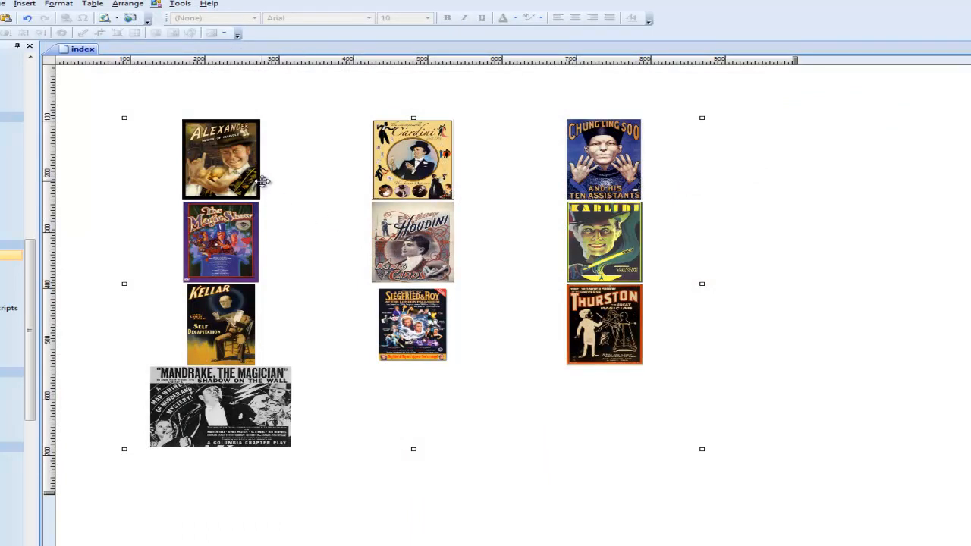
{"action": "mouse_move", "coordinate": [279, 189]}
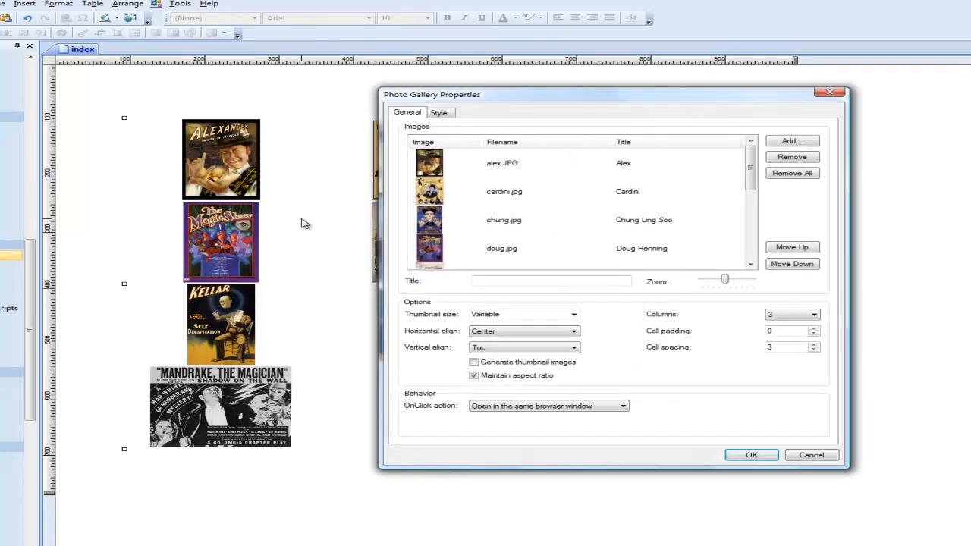
{"action": "mouse_move", "coordinate": [601, 380]}
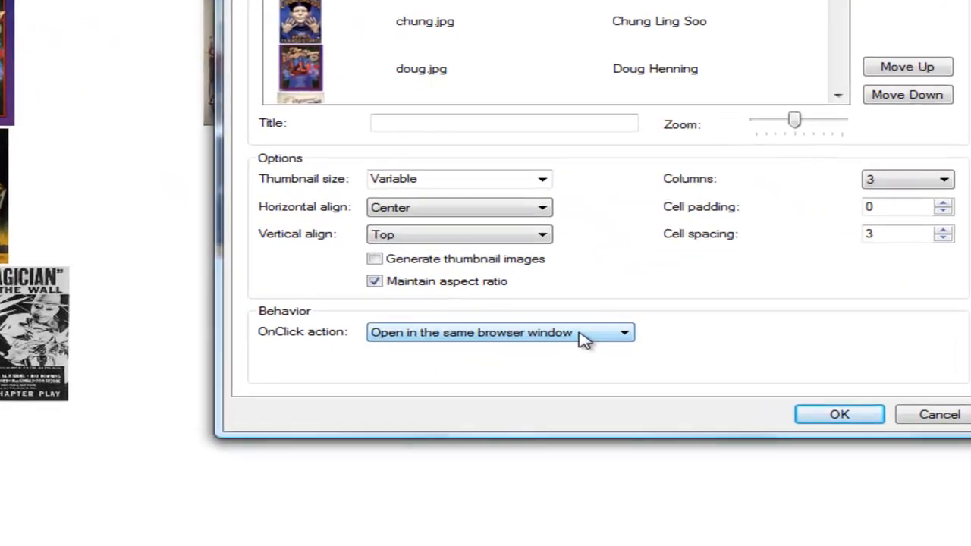
- Set the gallery's OnClick action to 'Open in a popup window'
{"action": "left_click", "coordinate": [501, 332]}
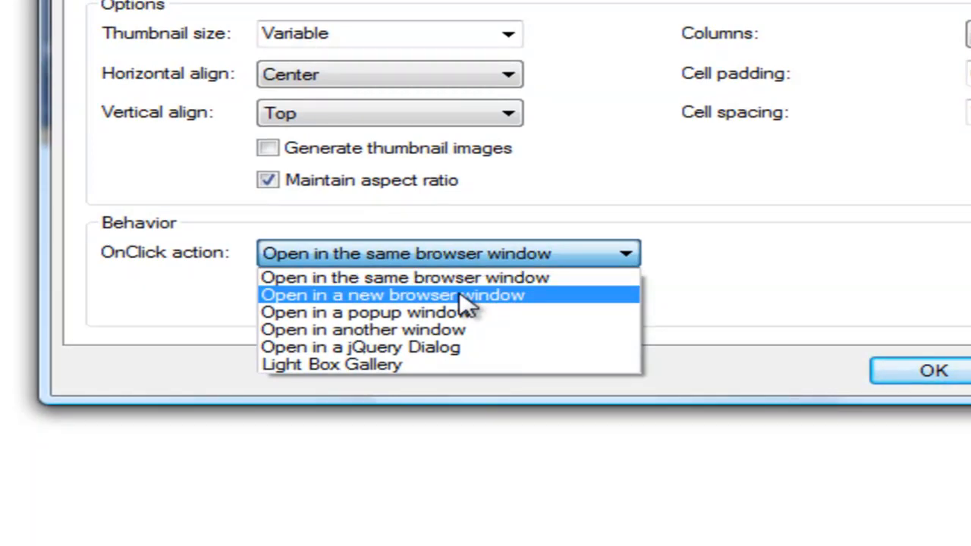
{"action": "mouse_move", "coordinate": [422, 313]}
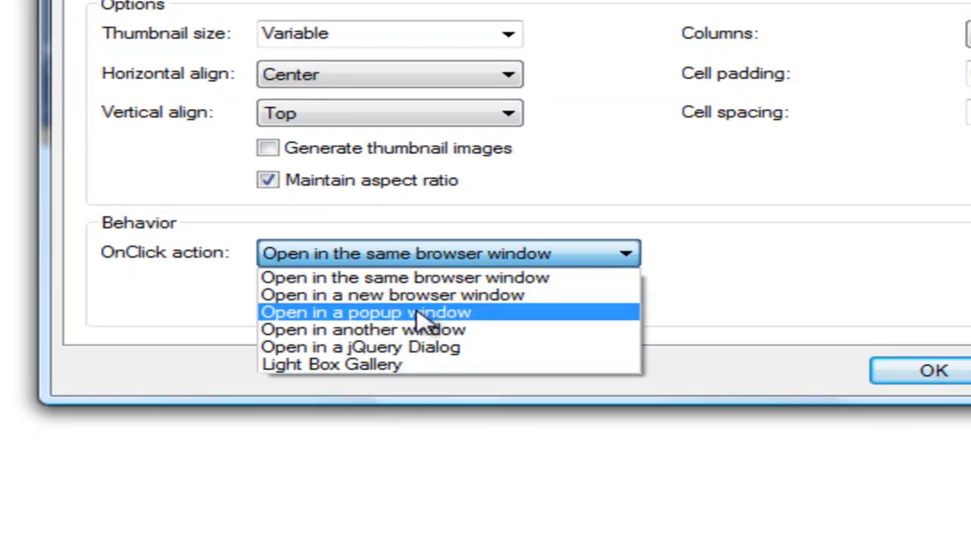
{"action": "left_click", "coordinate": [364, 312]}
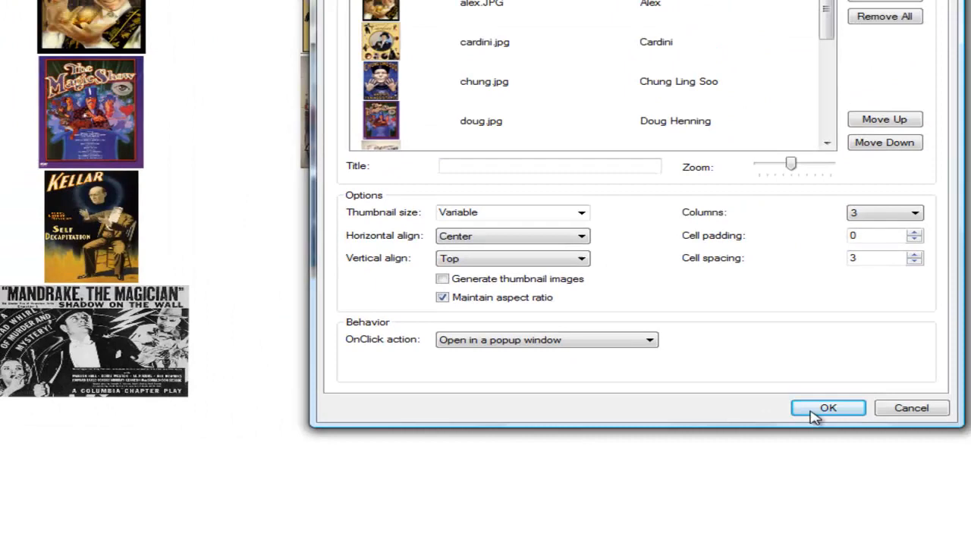
{"action": "left_click", "coordinate": [829, 408]}
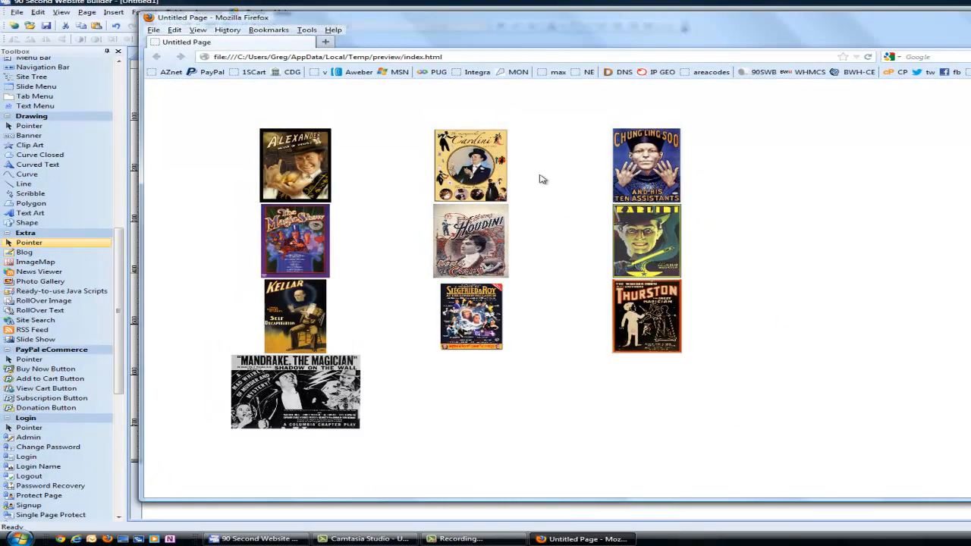
{"action": "mouse_move", "coordinate": [301, 167]}
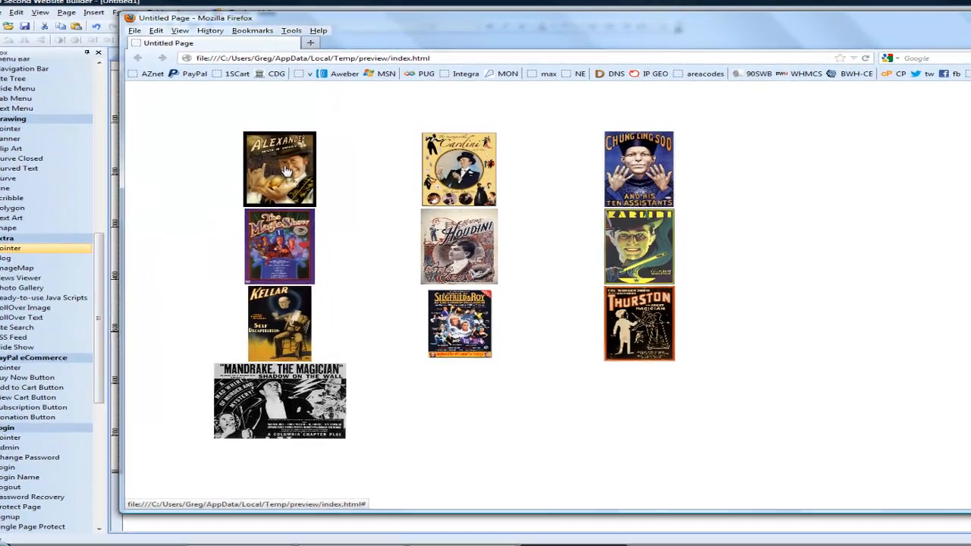
- Test the Alexander, Cardini and Chung Ling Soo popups in Firefox, closing each one
{"action": "left_click", "coordinate": [279, 169]}
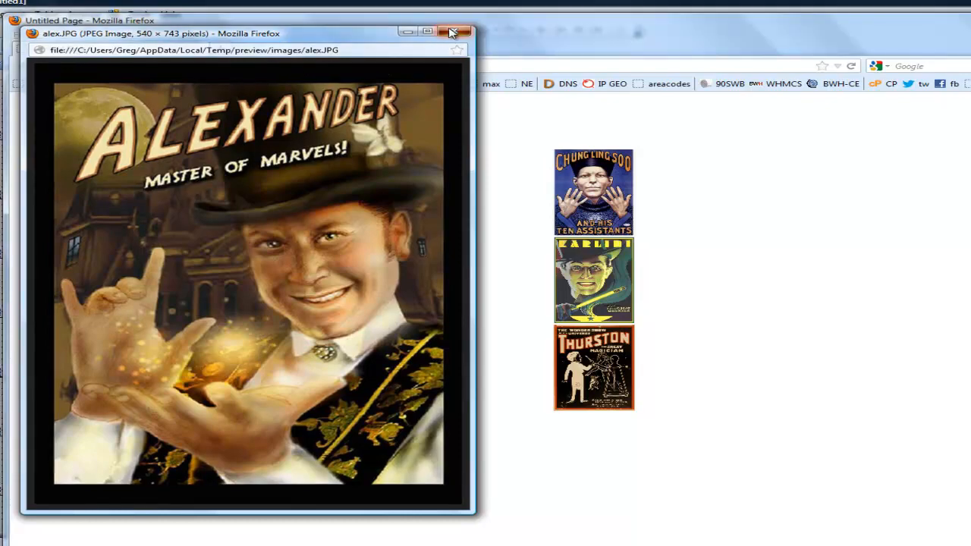
{"action": "left_click", "coordinate": [388, 191]}
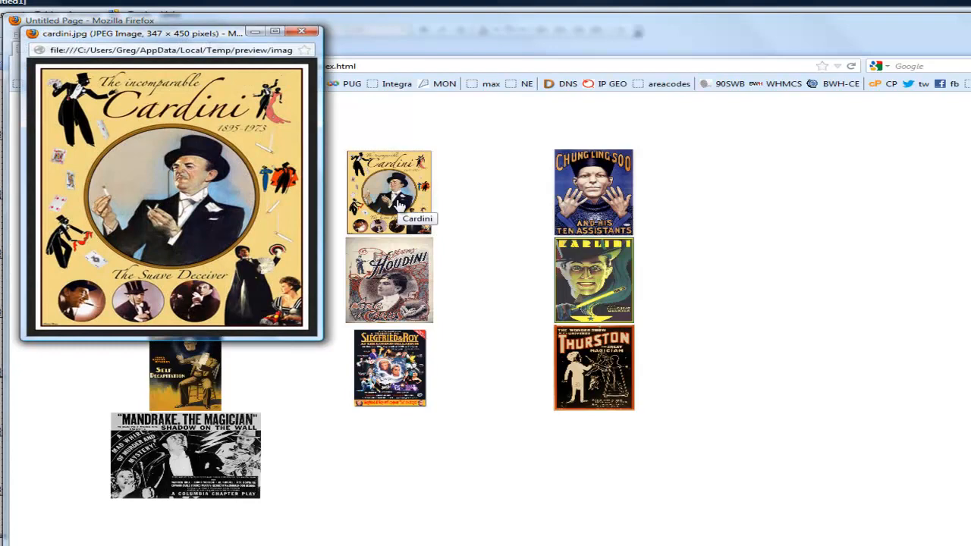
{"action": "mouse_move", "coordinate": [387, 151]}
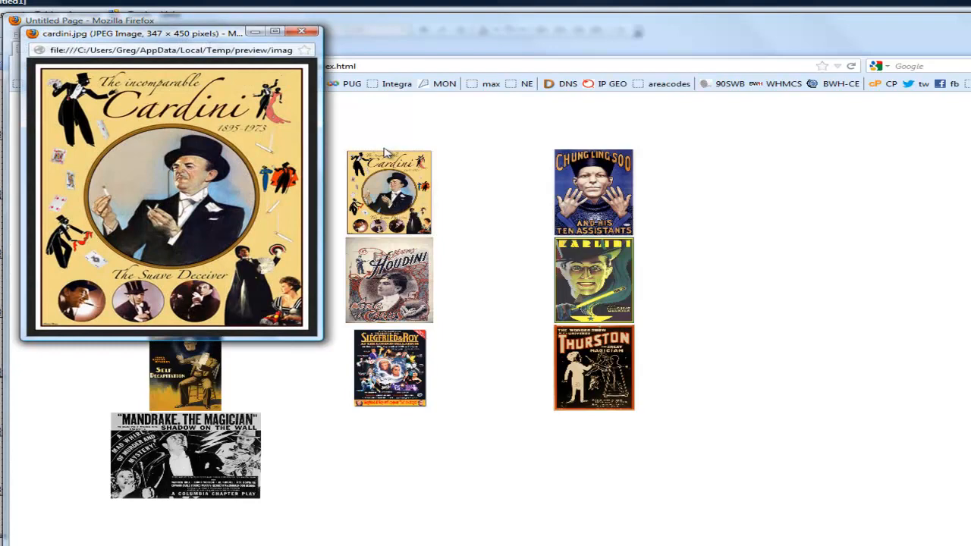
{"action": "left_click", "coordinate": [302, 31]}
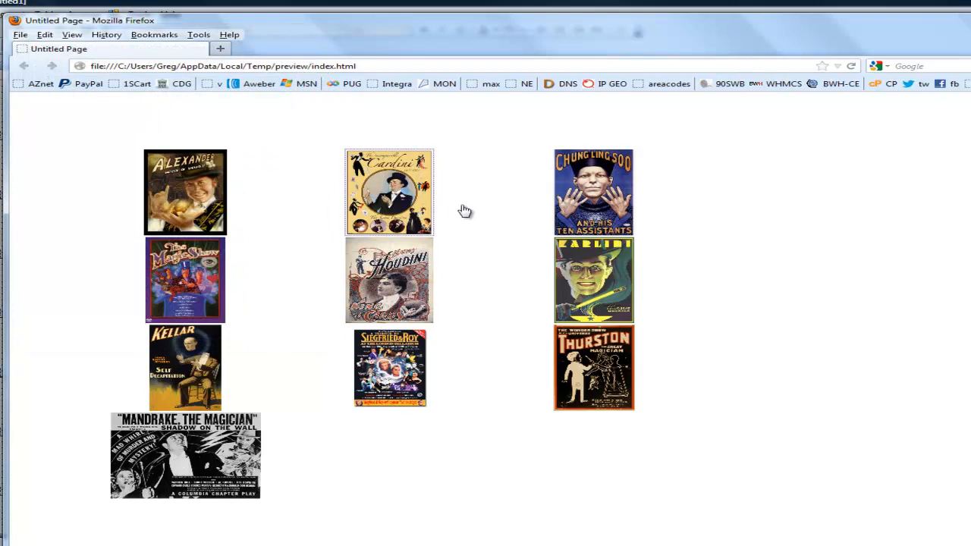
{"action": "left_click", "coordinate": [595, 192]}
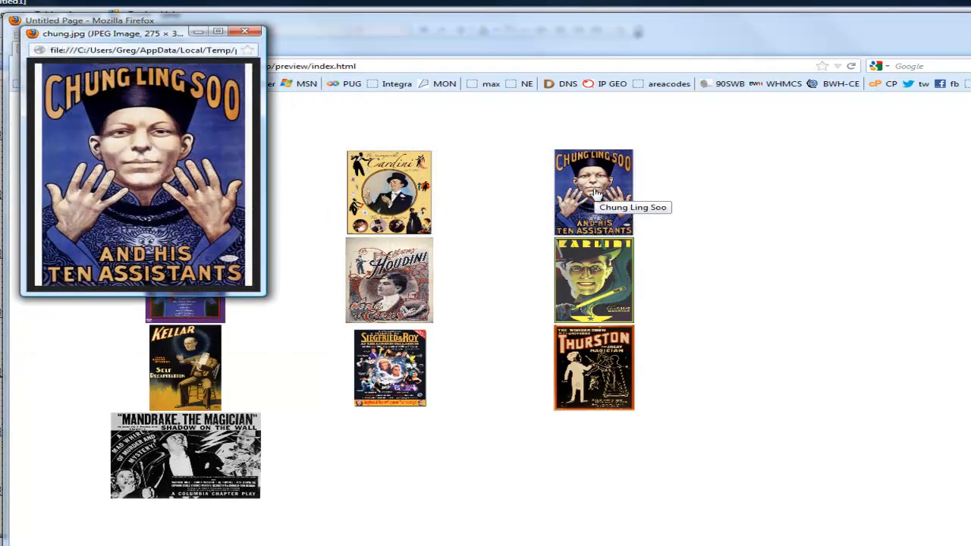
{"action": "left_click", "coordinate": [246, 32]}
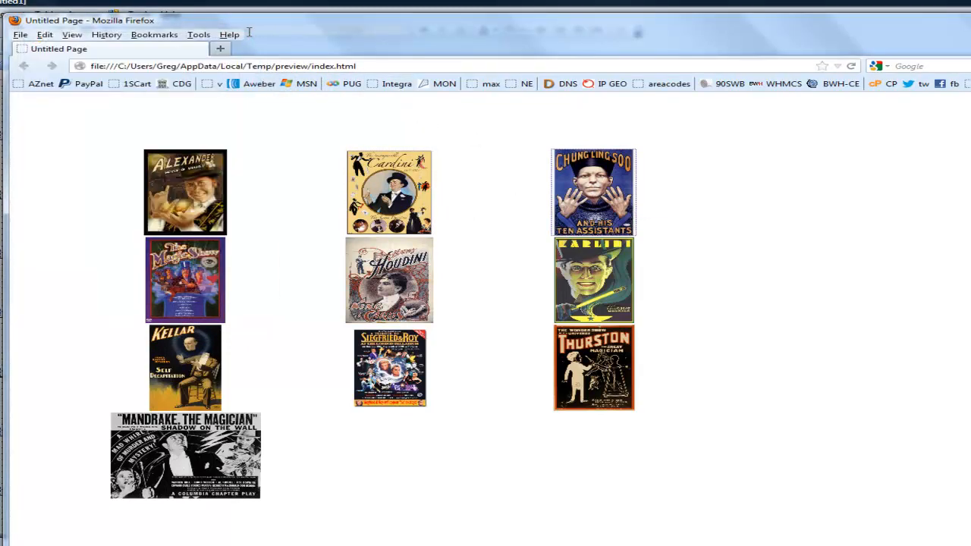
{"action": "left_click", "coordinate": [388, 280]}
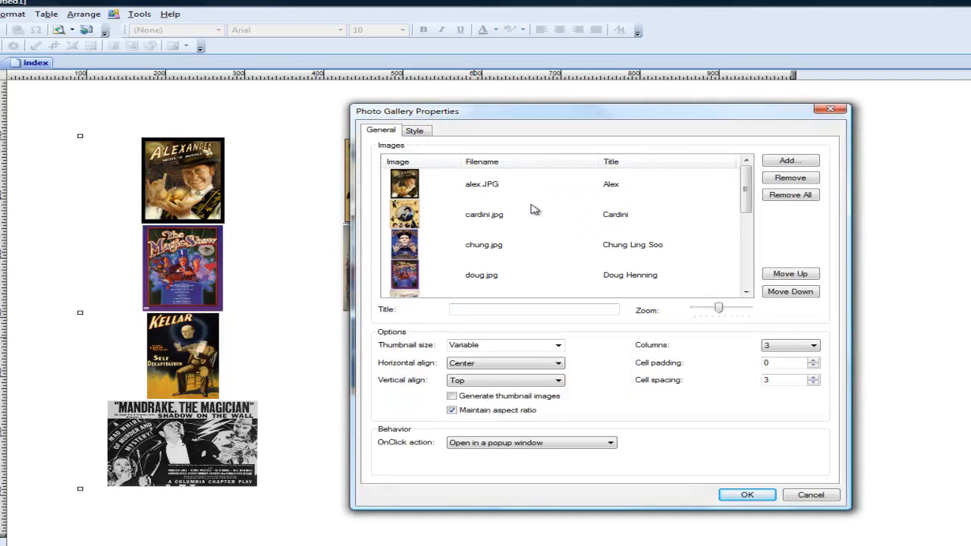
- Set the OnClick action to 'Open in a jQuery Dialog' and go to its settings
{"action": "left_click", "coordinate": [610, 443]}
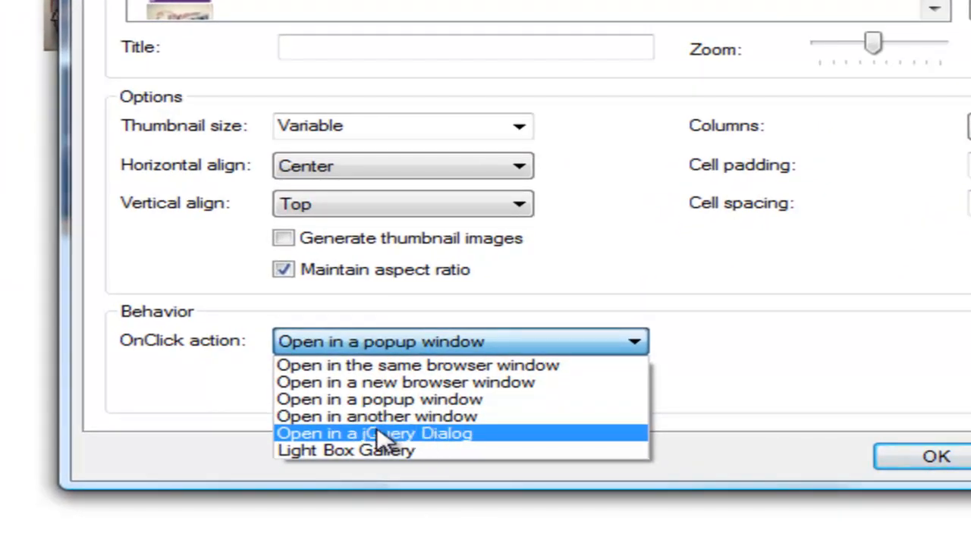
{"action": "left_click", "coordinate": [373, 435]}
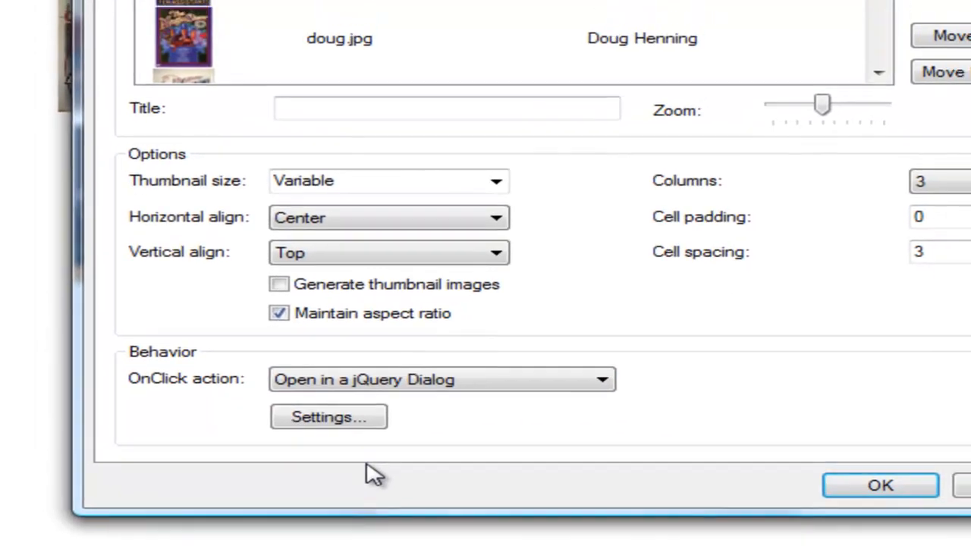
{"action": "left_click", "coordinate": [328, 415]}
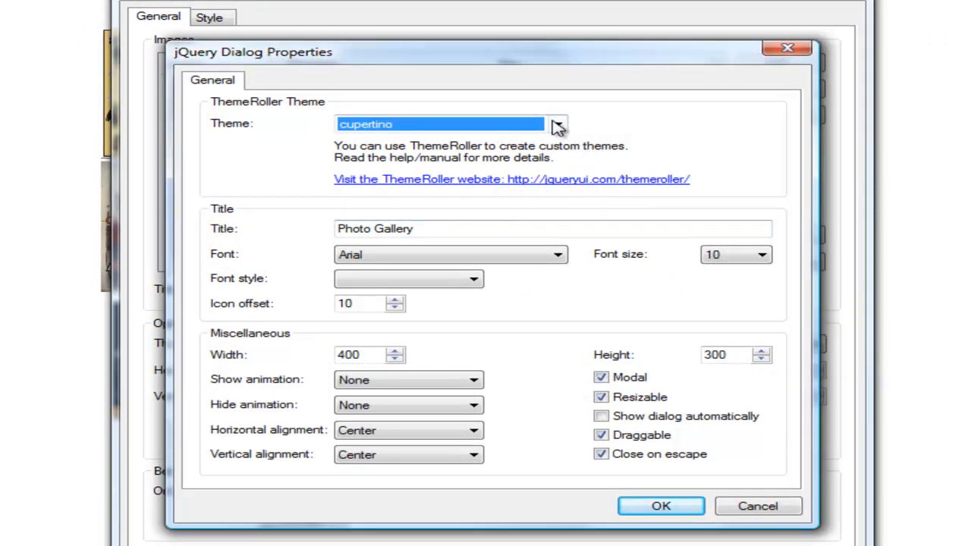
- Choose the eggplant theme for the jQuery dialog and confirm both settings dialogs
{"action": "left_click", "coordinate": [557, 125]}
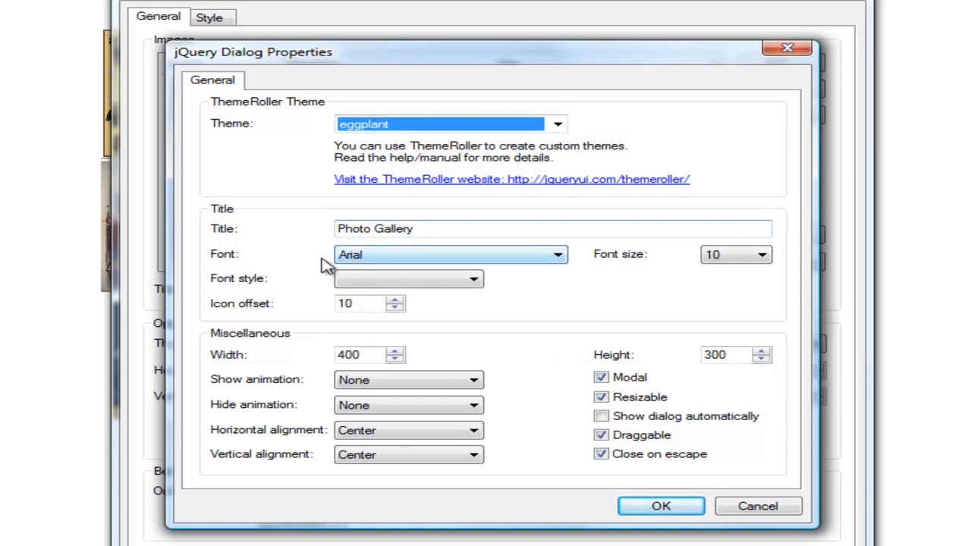
{"action": "mouse_move", "coordinate": [554, 349]}
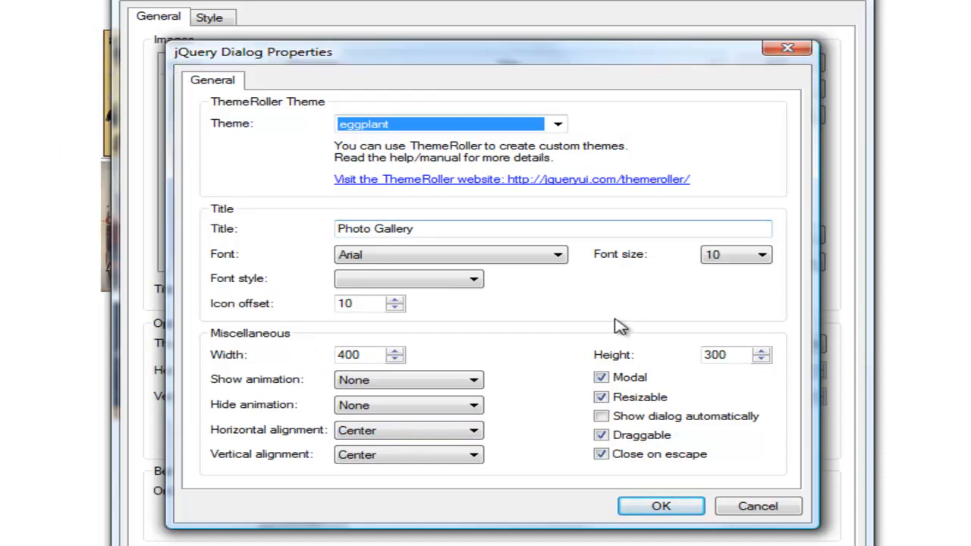
{"action": "left_click", "coordinate": [660, 507]}
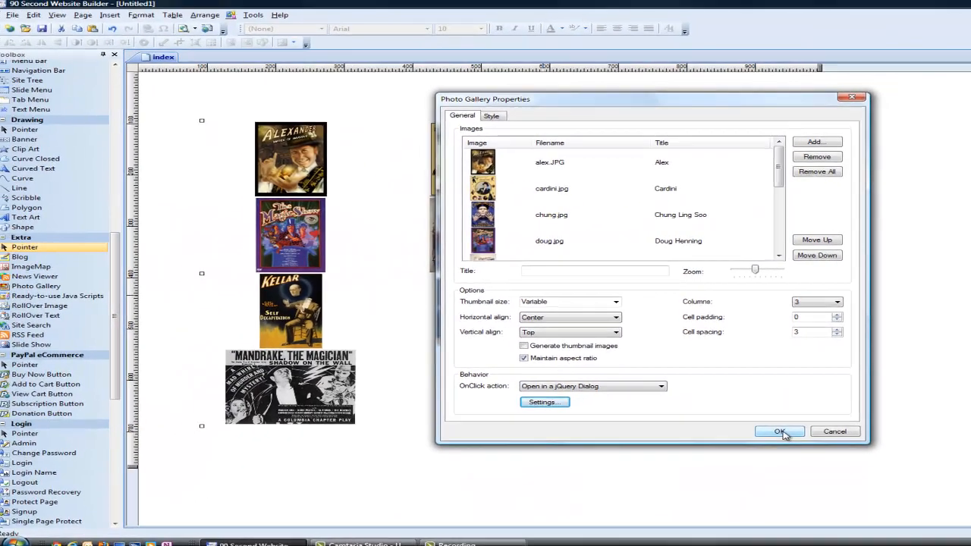
{"action": "left_click", "coordinate": [780, 431]}
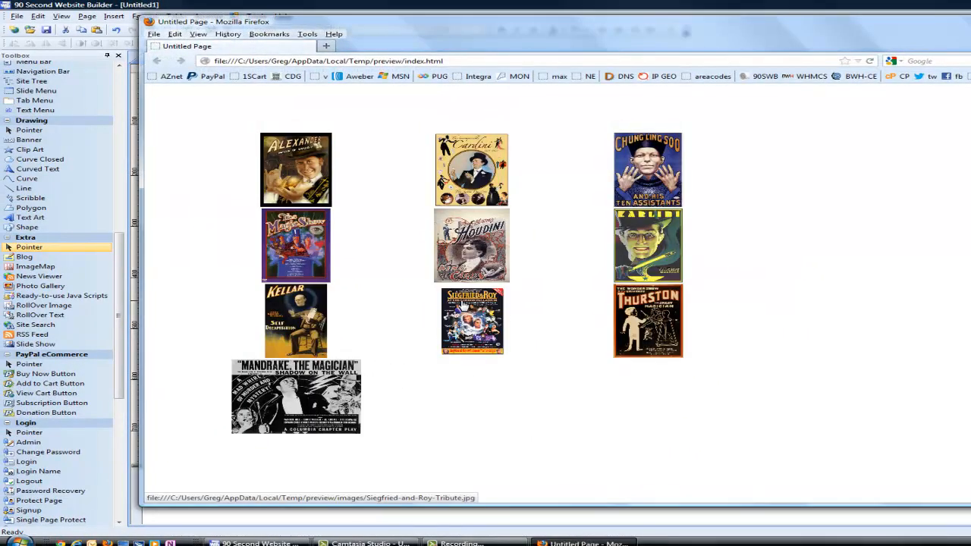
{"action": "mouse_move", "coordinate": [480, 266]}
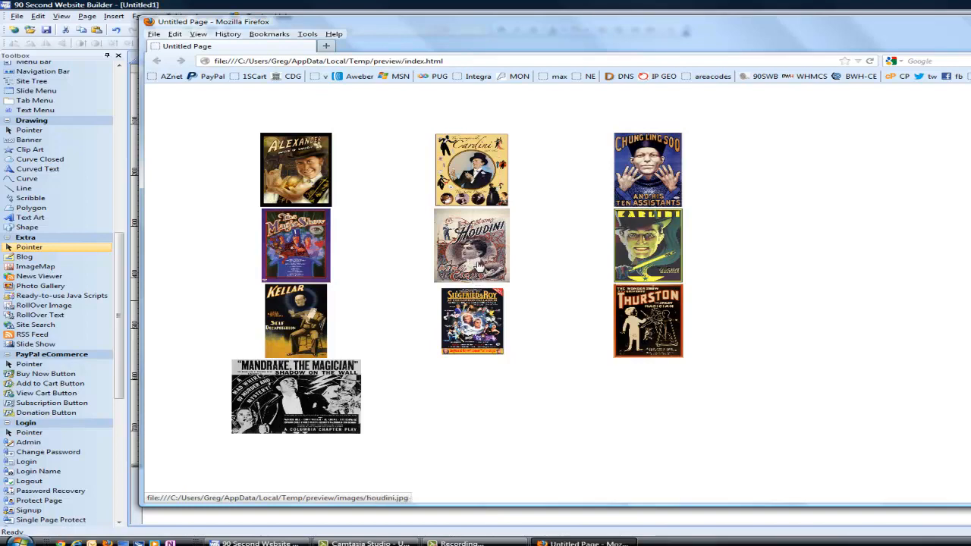
{"action": "mouse_move", "coordinate": [368, 179]}
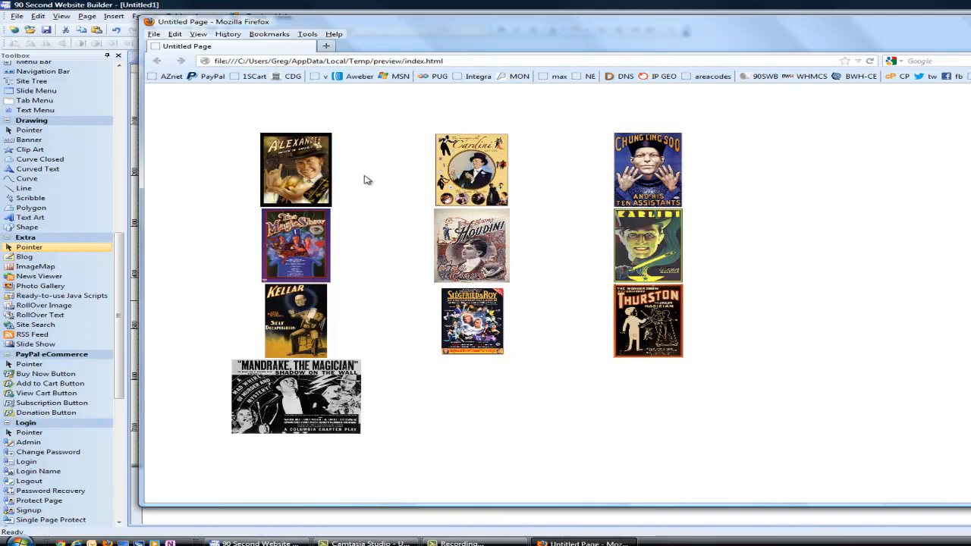
- Open the Alexander poster in a pop-up dialog over the gallery preview and close it
{"action": "left_click", "coordinate": [294, 168]}
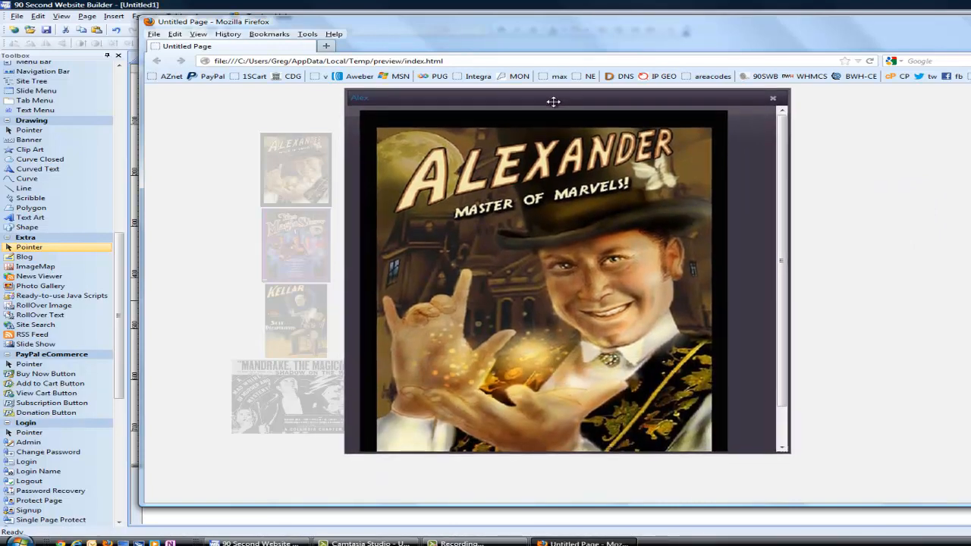
{"action": "scroll", "scroll_direction": "down", "scroll_amount": 3}
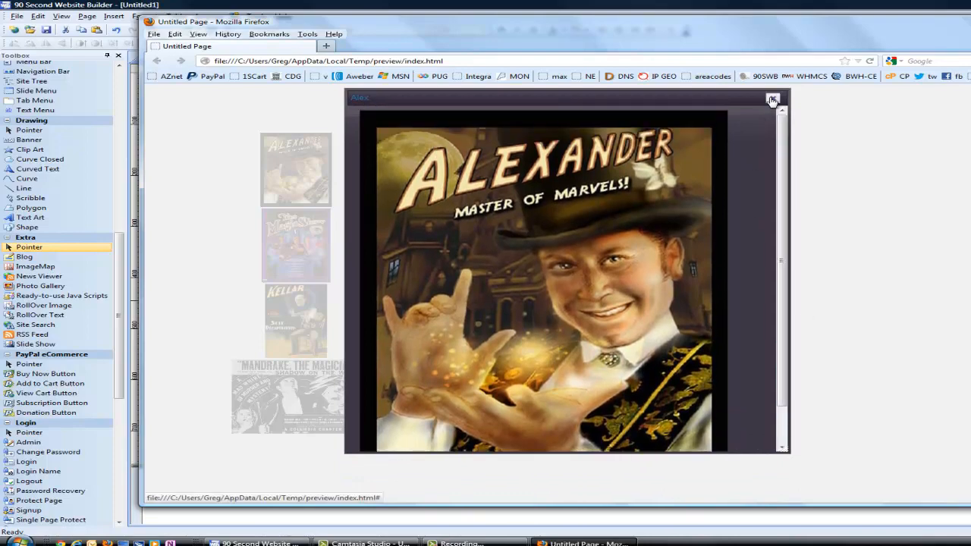
{"action": "left_click", "coordinate": [774, 100]}
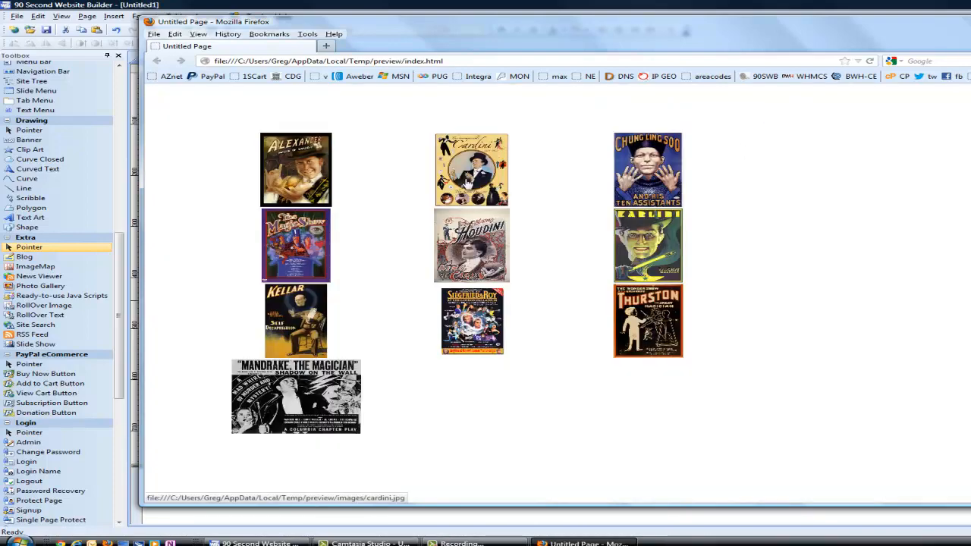
- Open the Chung Ling Soo poster in a dialog and try resizing it
{"action": "left_click", "coordinate": [471, 170]}
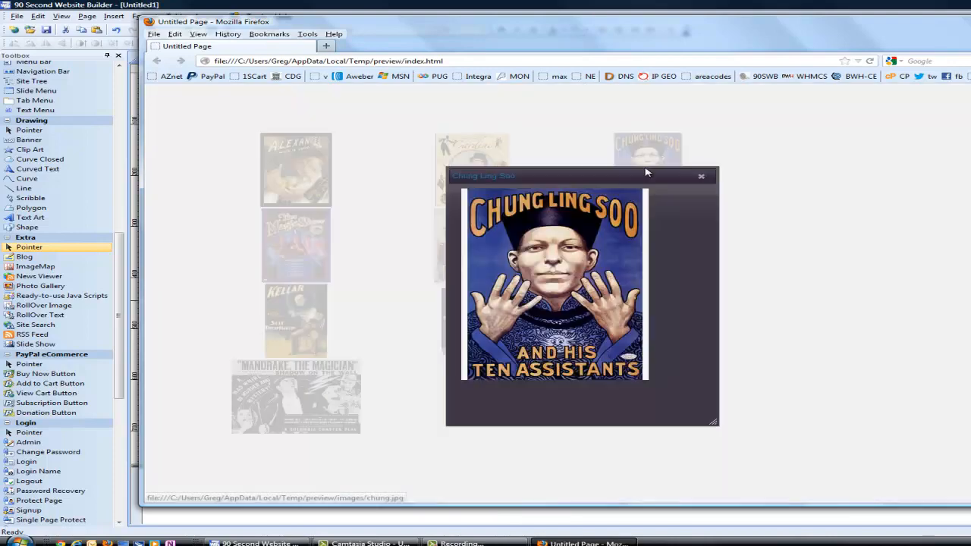
{"action": "left_click_drag", "start_coordinate": [711, 422], "coordinate": [689, 401]}
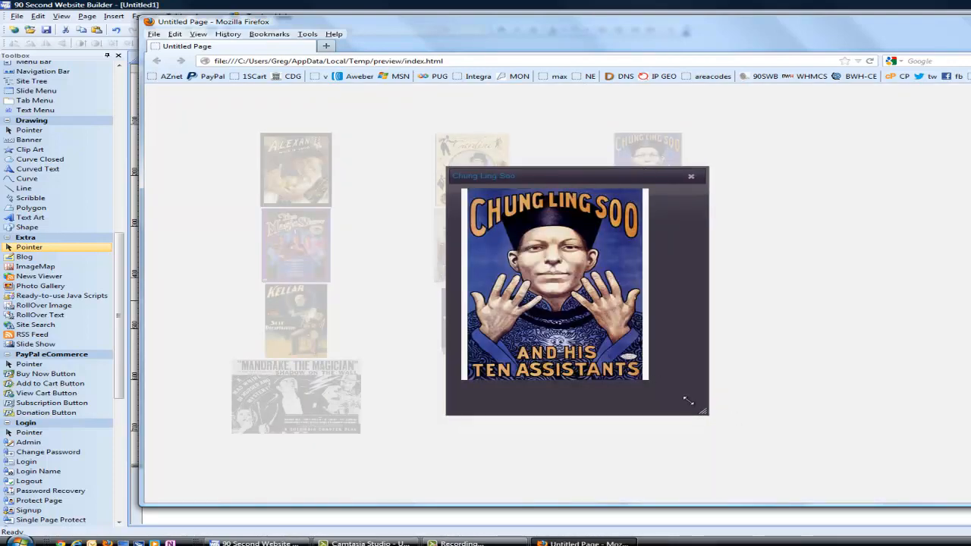
{"action": "left_click", "coordinate": [692, 177]}
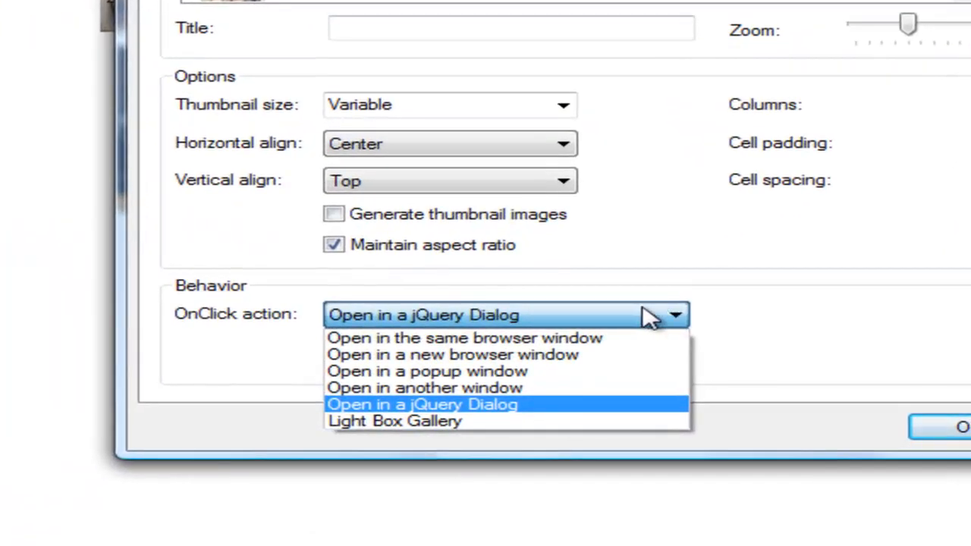
{"action": "mouse_move", "coordinate": [432, 421]}
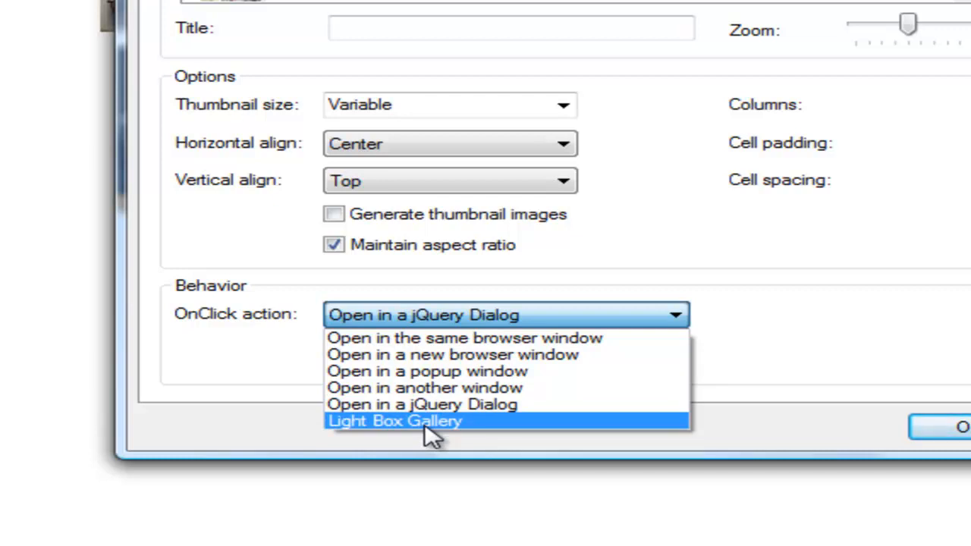
- Set the gallery's OnClick action to Light Box Gallery with fancybox type and apply it
{"action": "left_click", "coordinate": [394, 422]}
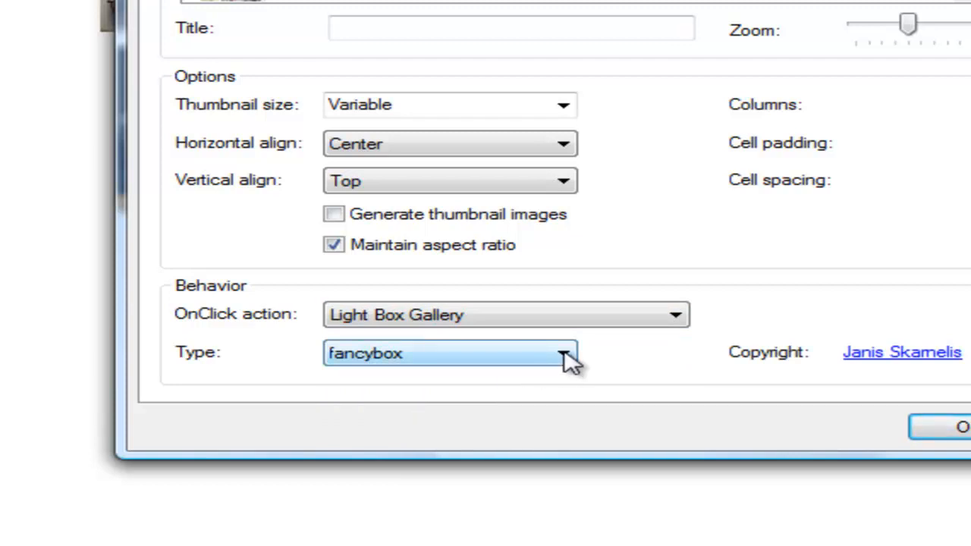
{"action": "left_click", "coordinate": [564, 353]}
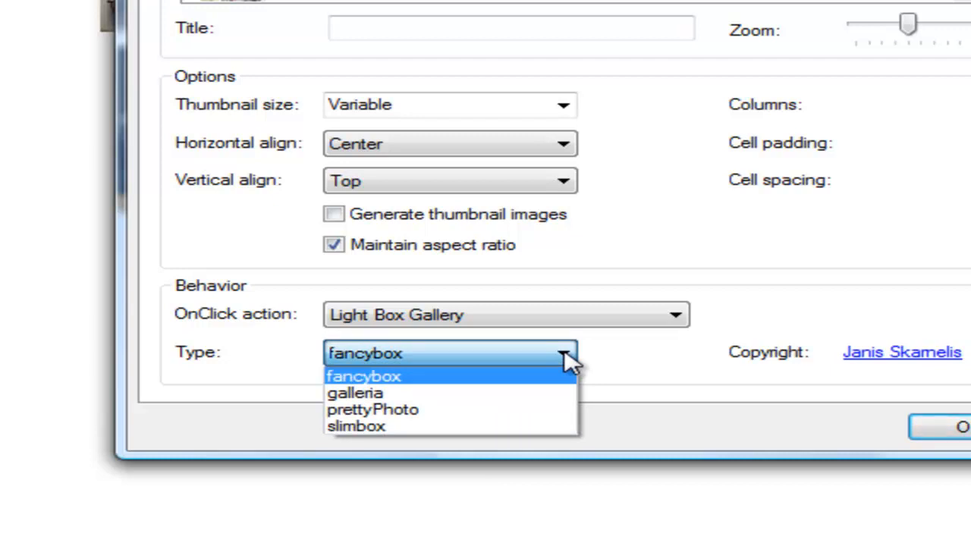
{"action": "mouse_move", "coordinate": [428, 380]}
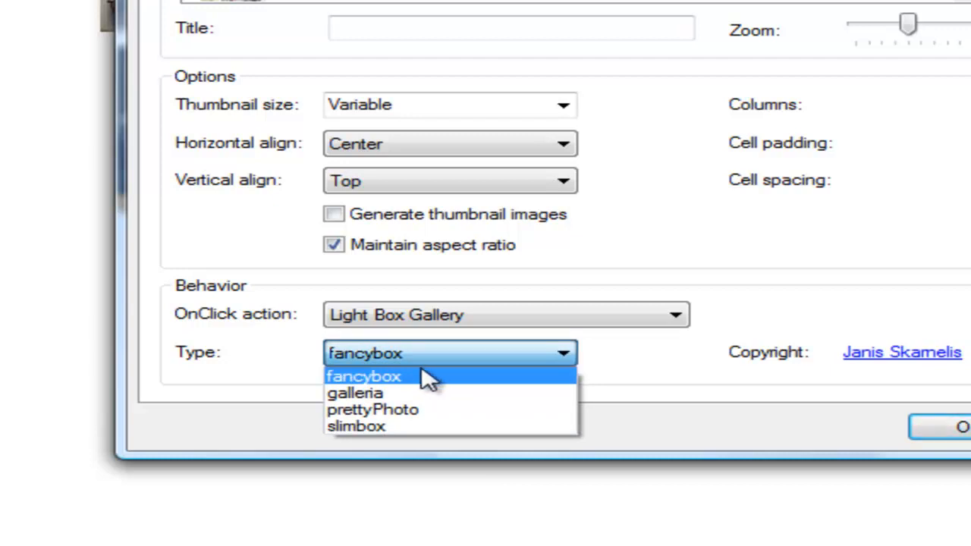
{"action": "left_click", "coordinate": [363, 376]}
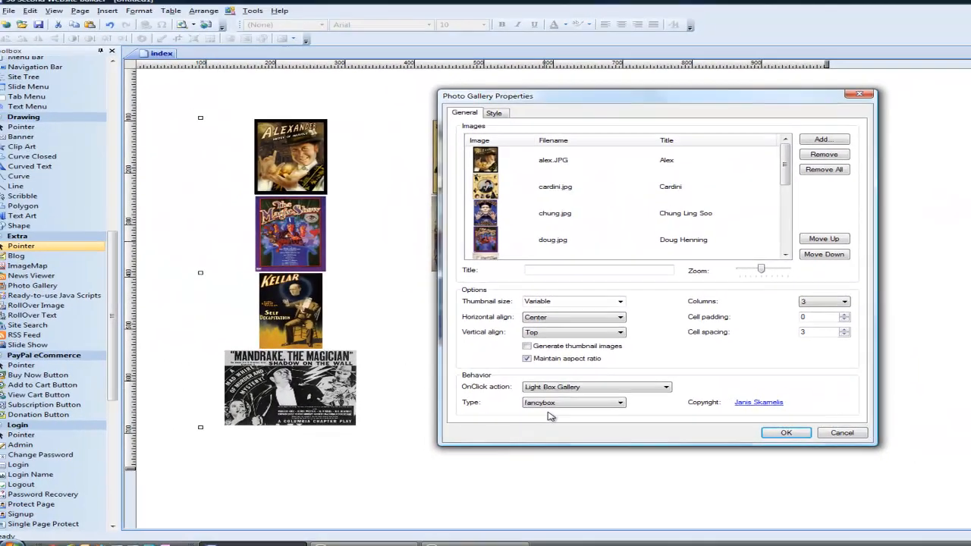
{"action": "left_click", "coordinate": [786, 433]}
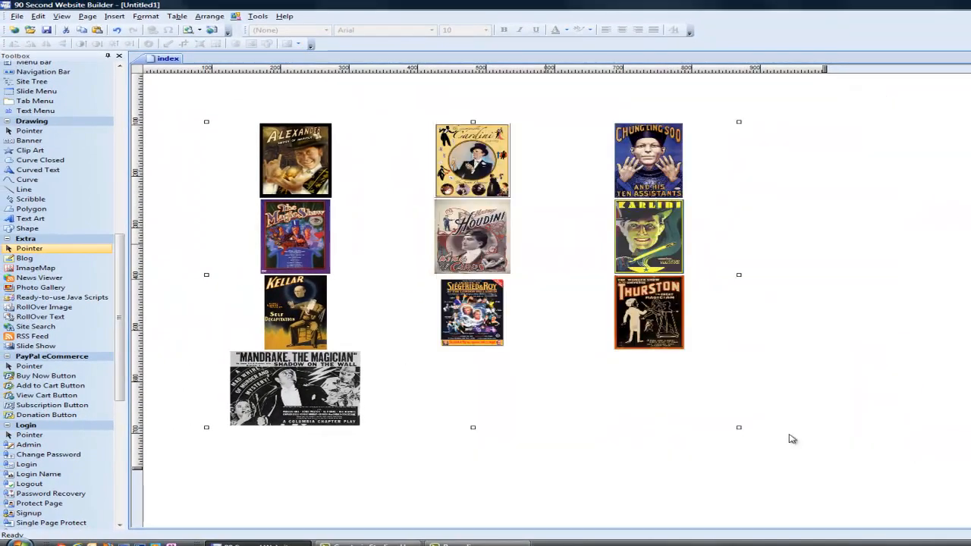
{"action": "mouse_move", "coordinate": [759, 420]}
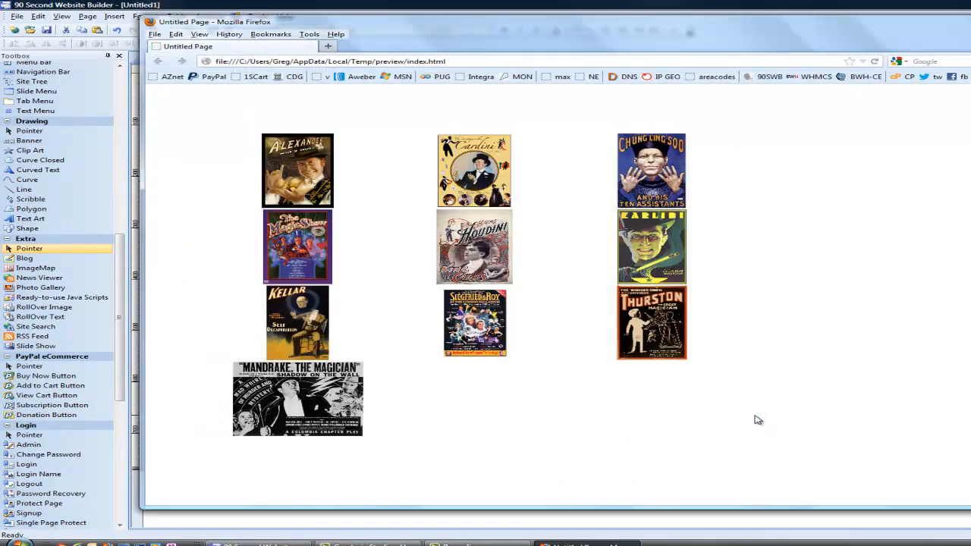
{"action": "mouse_move", "coordinate": [297, 176]}
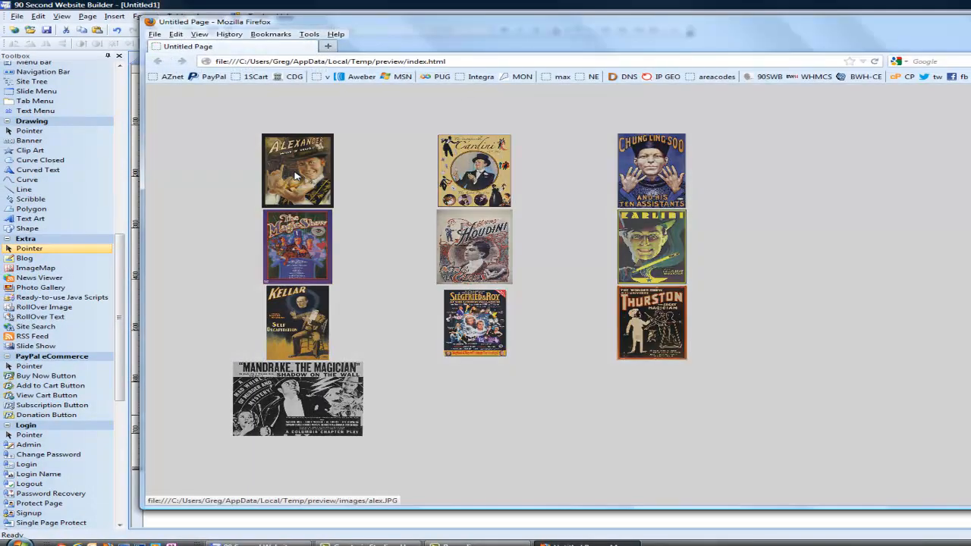
- Open the Alex poster in the fancybox lightbox, step through the next posters, then close it
{"action": "left_click", "coordinate": [298, 170]}
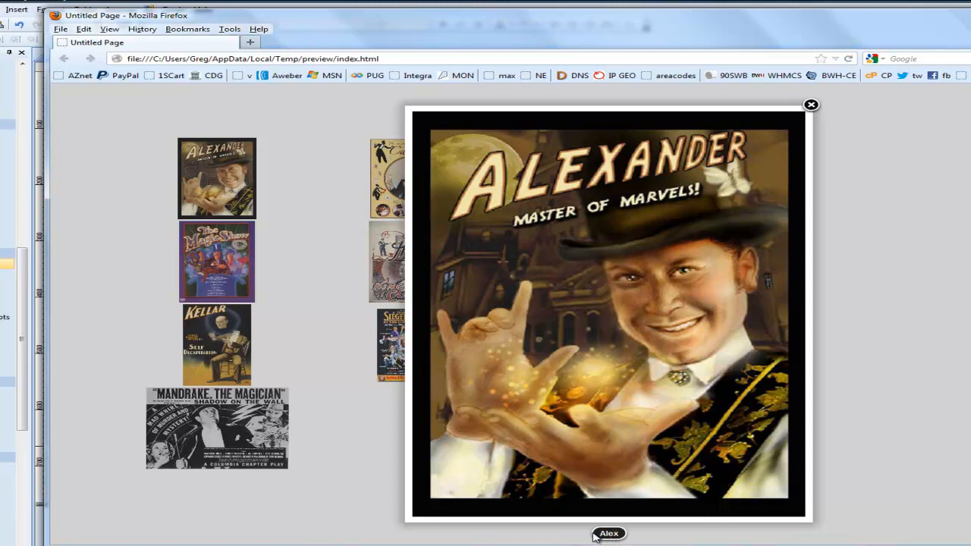
{"action": "mouse_move", "coordinate": [810, 111]}
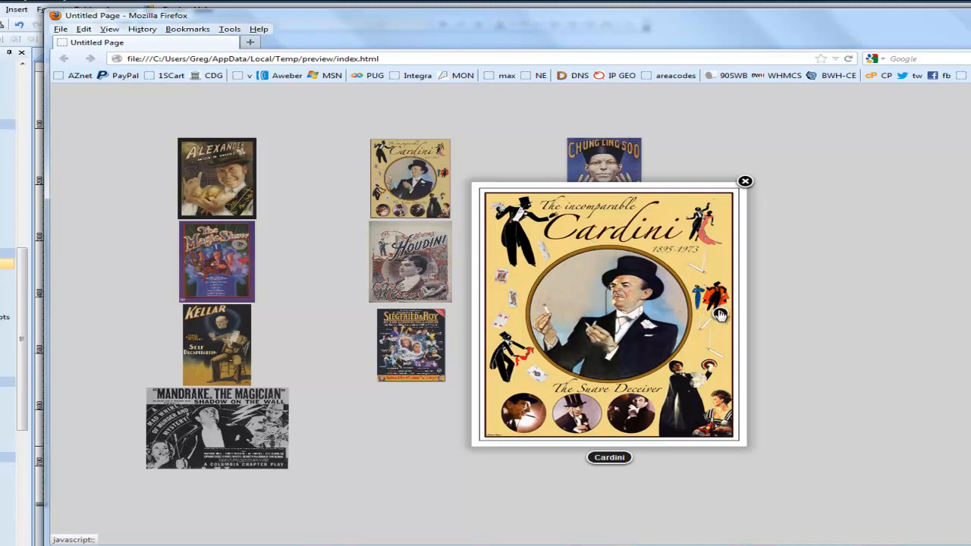
{"action": "left_click", "coordinate": [604, 168]}
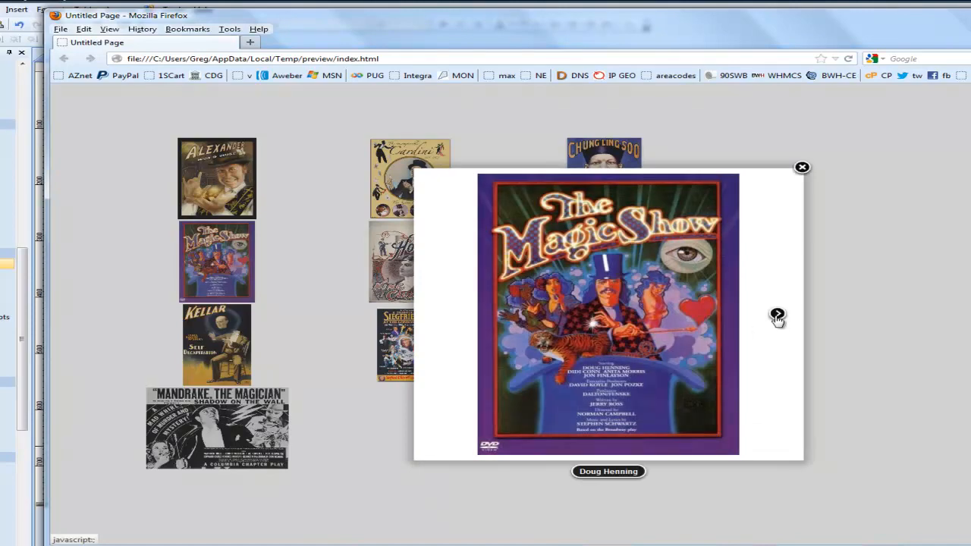
{"action": "left_click", "coordinate": [777, 316]}
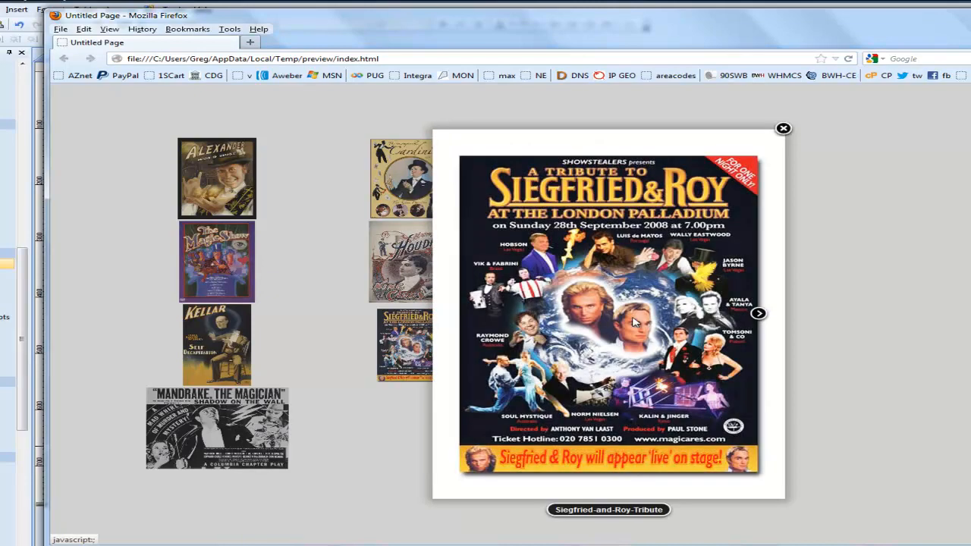
{"action": "mouse_move", "coordinate": [686, 304]}
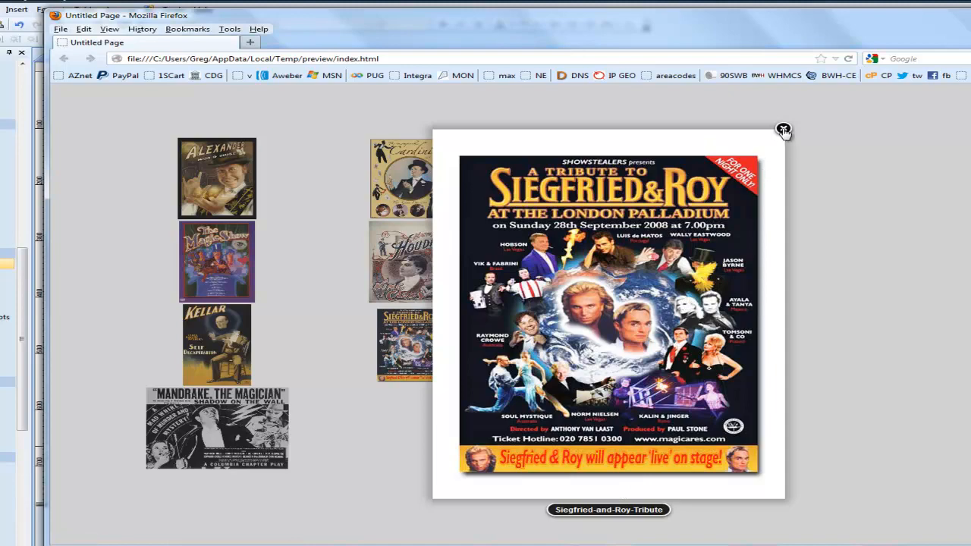
{"action": "left_click", "coordinate": [783, 129]}
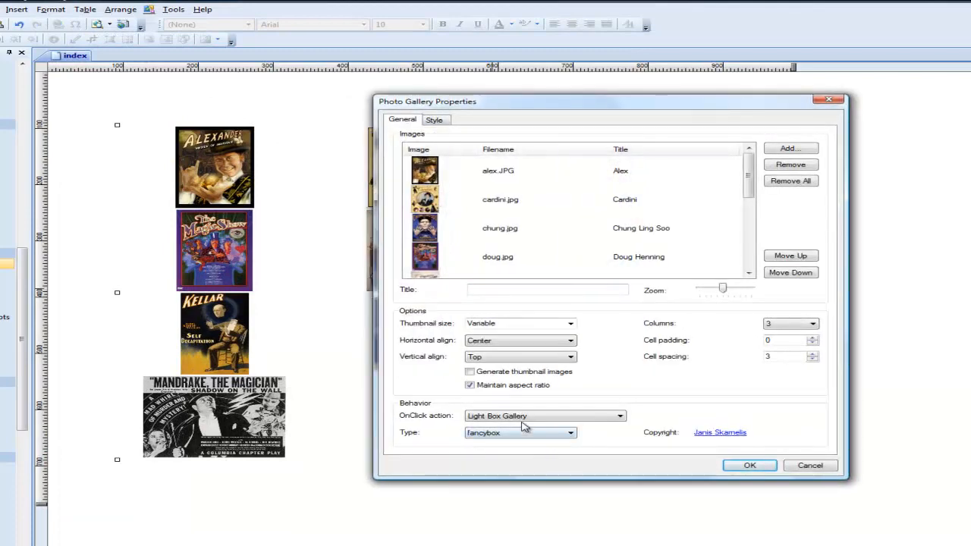
- Switch the gallery's lightbox type to galleria and apply the change
{"action": "left_click", "coordinate": [543, 416]}
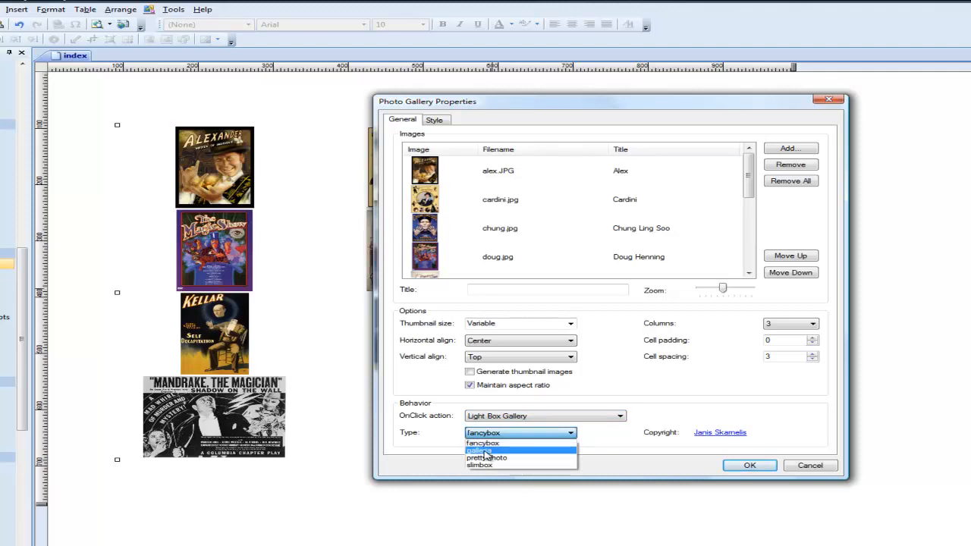
{"action": "left_click", "coordinate": [478, 449]}
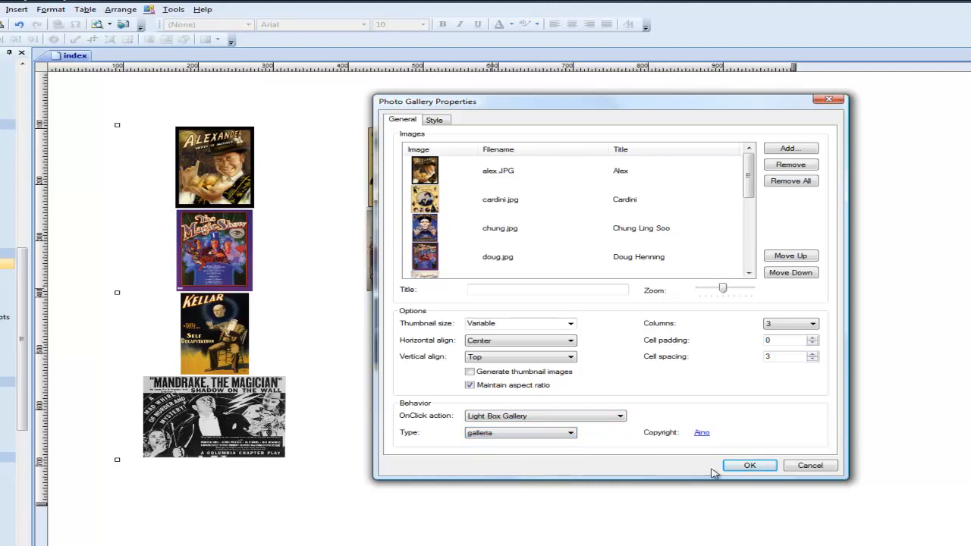
{"action": "left_click", "coordinate": [750, 464]}
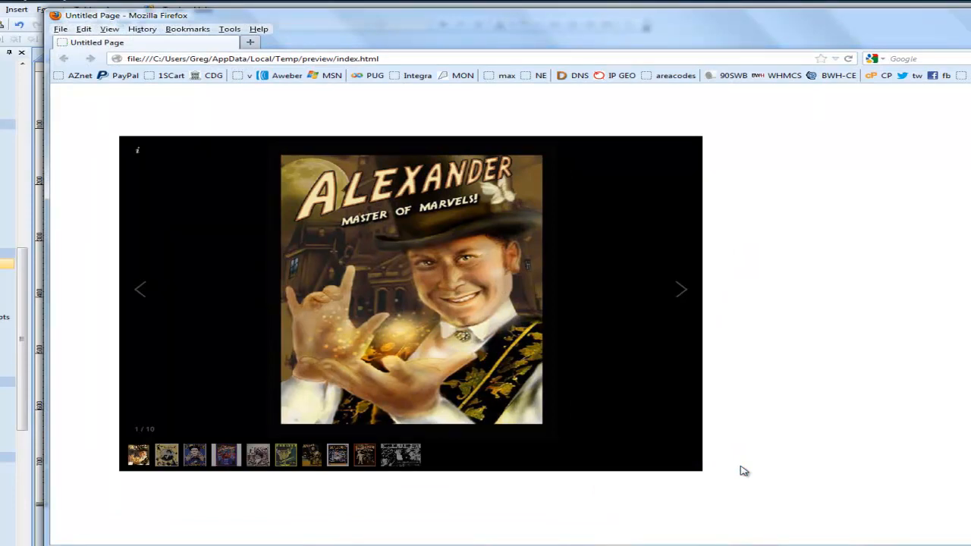
{"action": "mouse_move", "coordinate": [637, 261]}
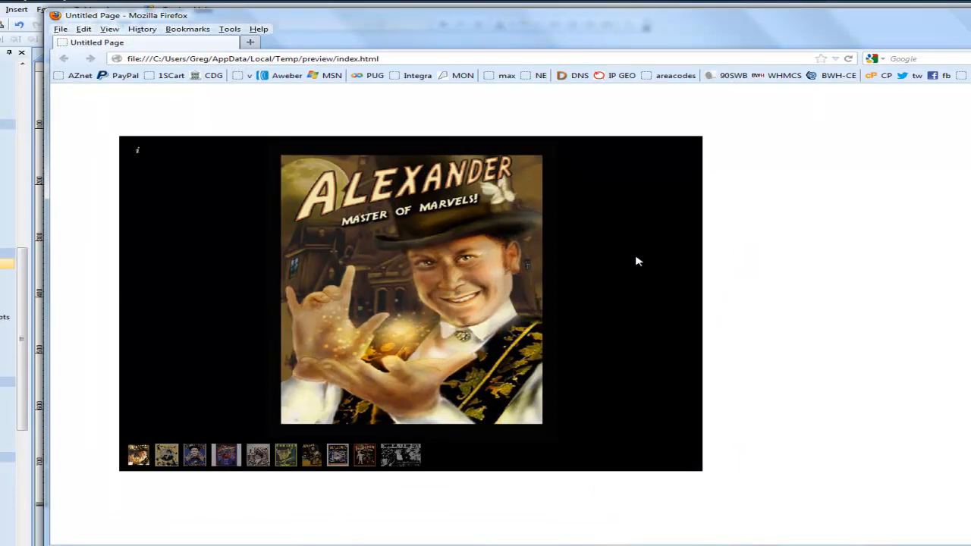
- Browse the galleria slideshow via arrows and thumbnails through Alexander, Karlini and on to Thurston
{"action": "left_click", "coordinate": [680, 293]}
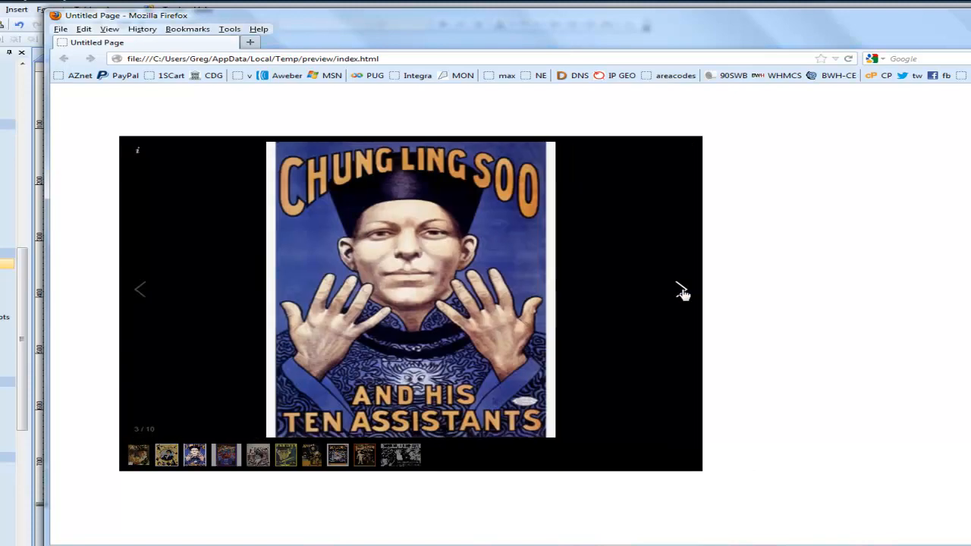
{"action": "left_click", "coordinate": [680, 288]}
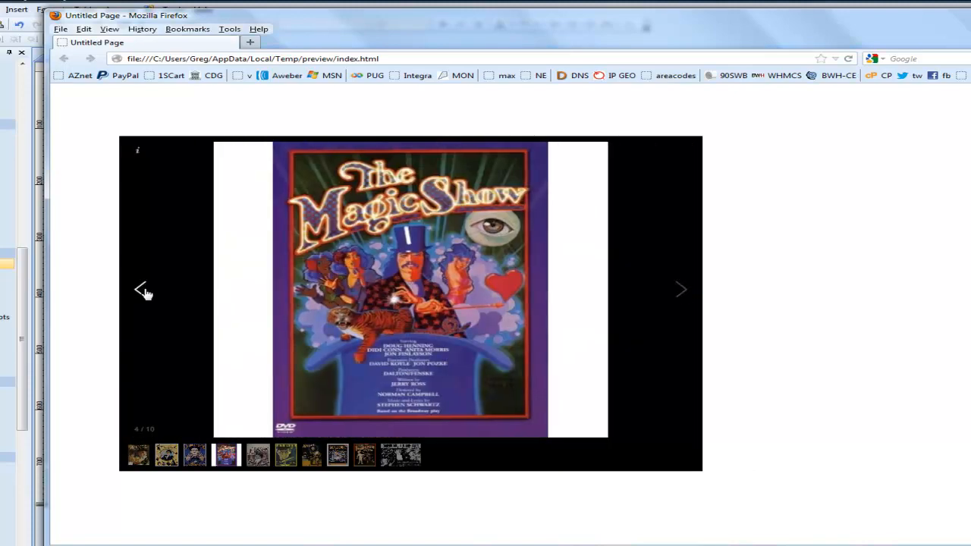
{"action": "left_click", "coordinate": [680, 290]}
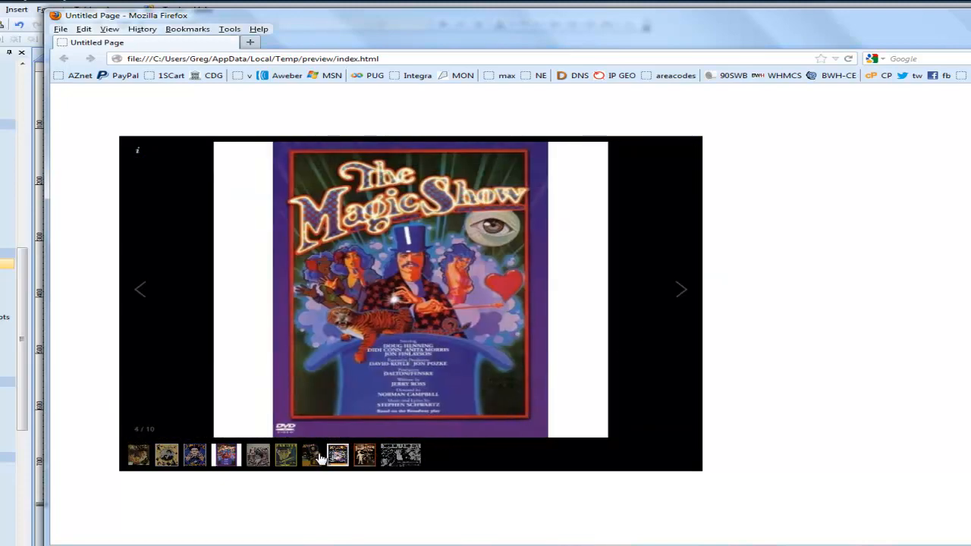
{"action": "left_click", "coordinate": [138, 455]}
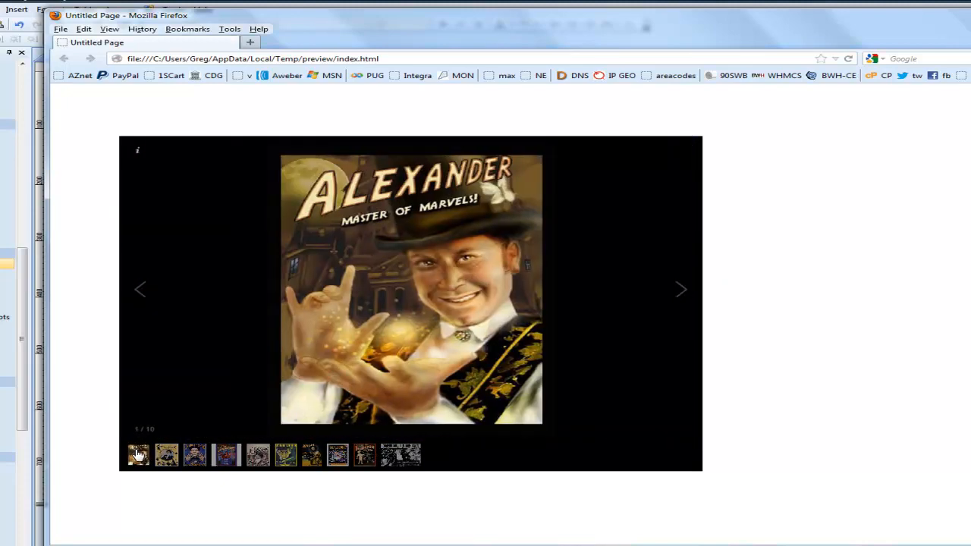
{"action": "left_click", "coordinate": [400, 455]}
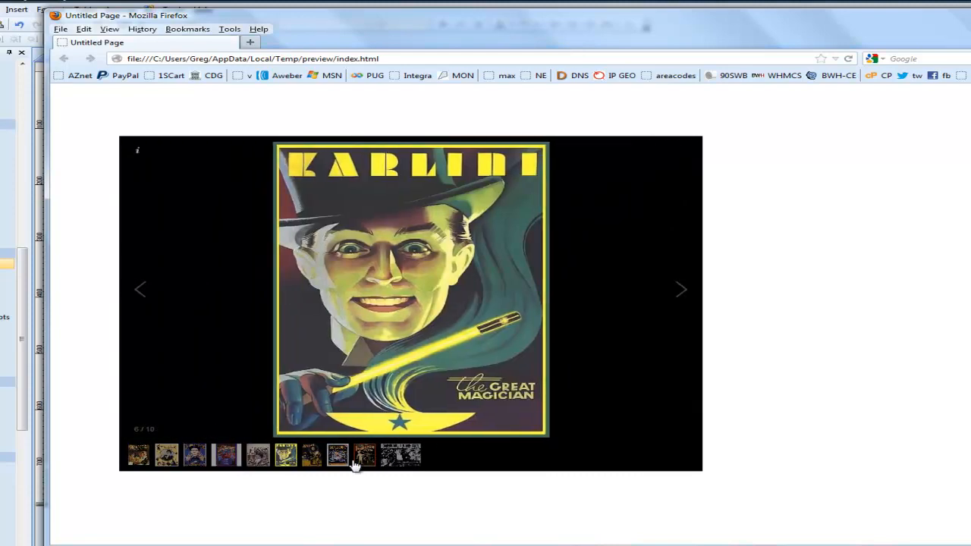
{"action": "left_click", "coordinate": [680, 289]}
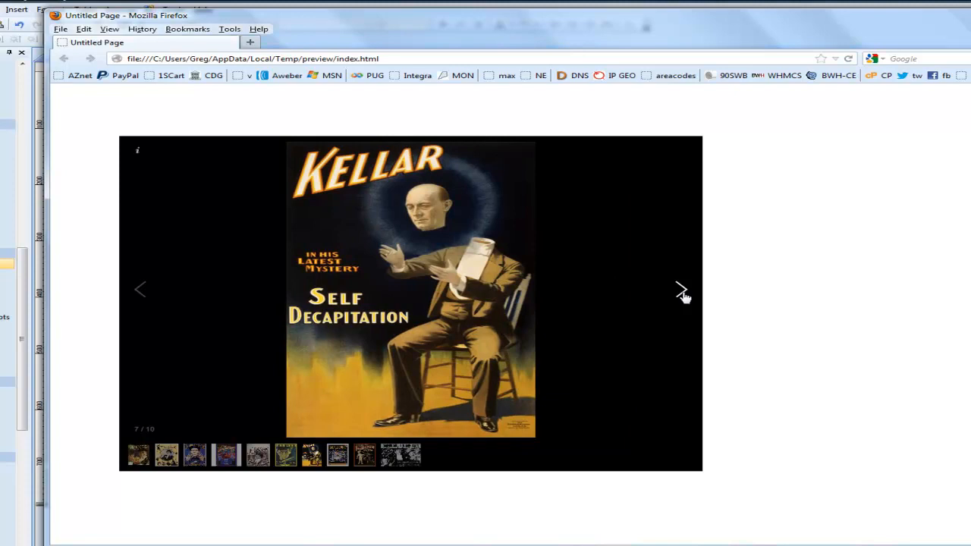
{"action": "left_click", "coordinate": [680, 290]}
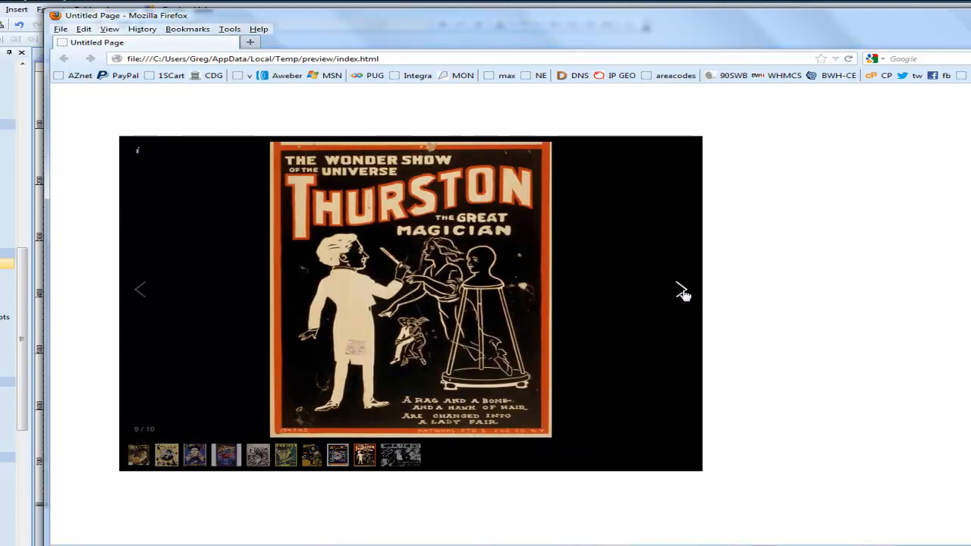
{"action": "left_click", "coordinate": [680, 288]}
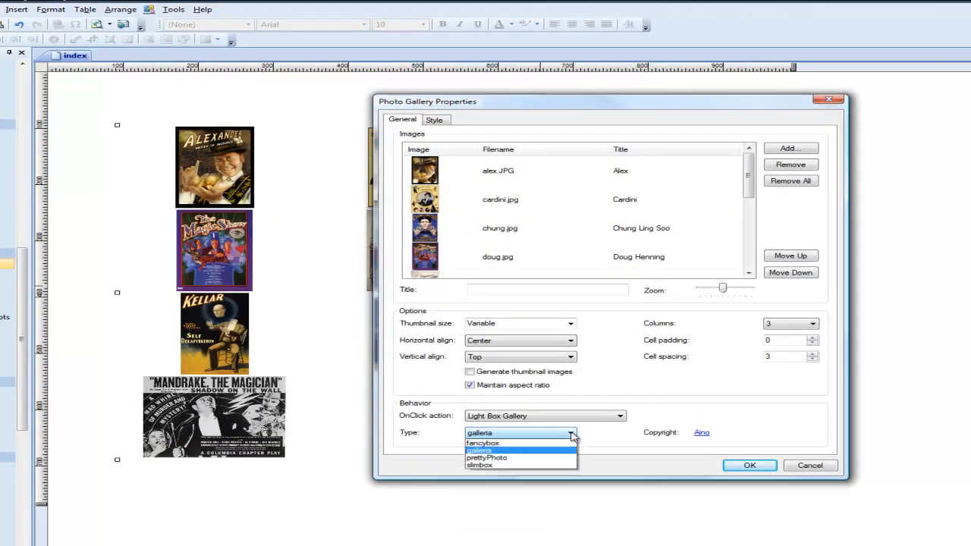
- Set the gallery's lightbox type to prettyPhoto and confirm
{"action": "left_click", "coordinate": [486, 458]}
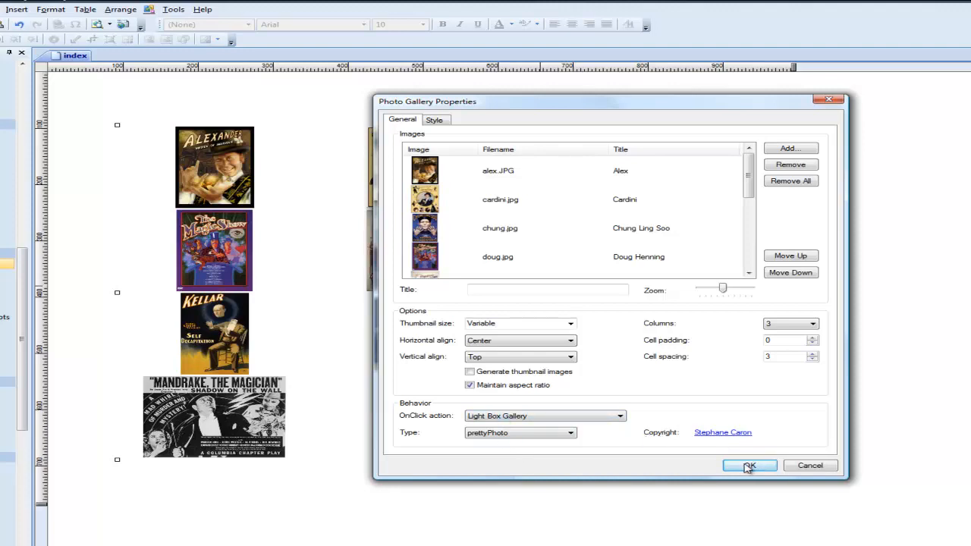
{"action": "left_click", "coordinate": [750, 465]}
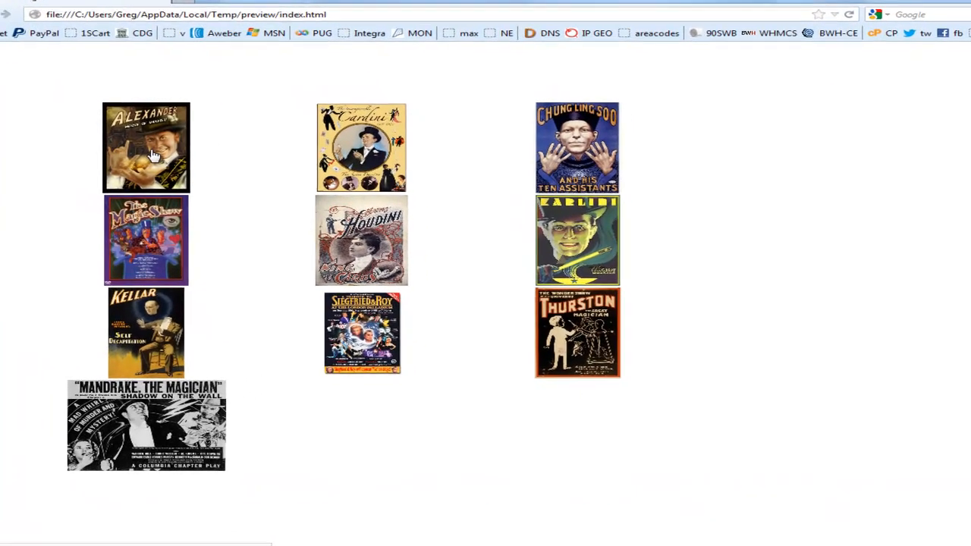
{"action": "left_click", "coordinate": [146, 147]}
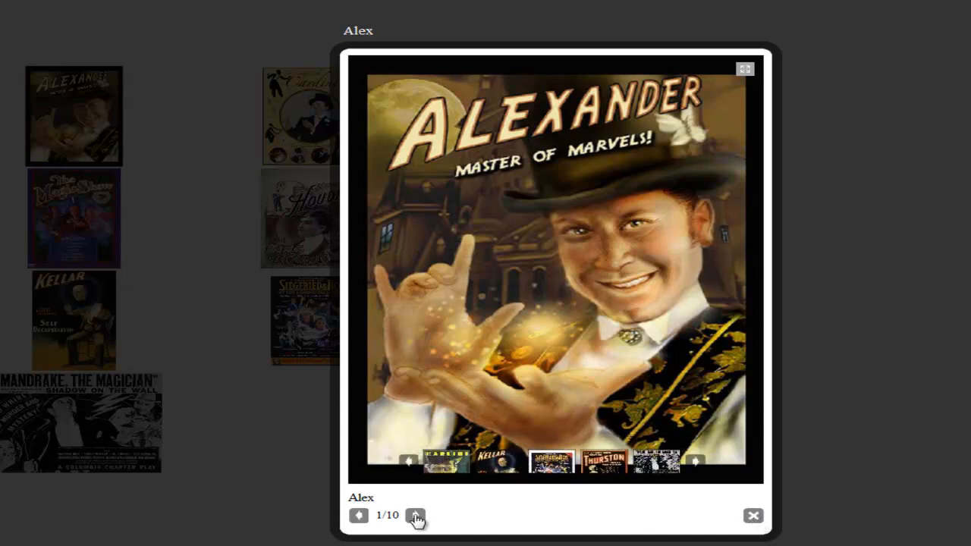
{"action": "mouse_move", "coordinate": [560, 305]}
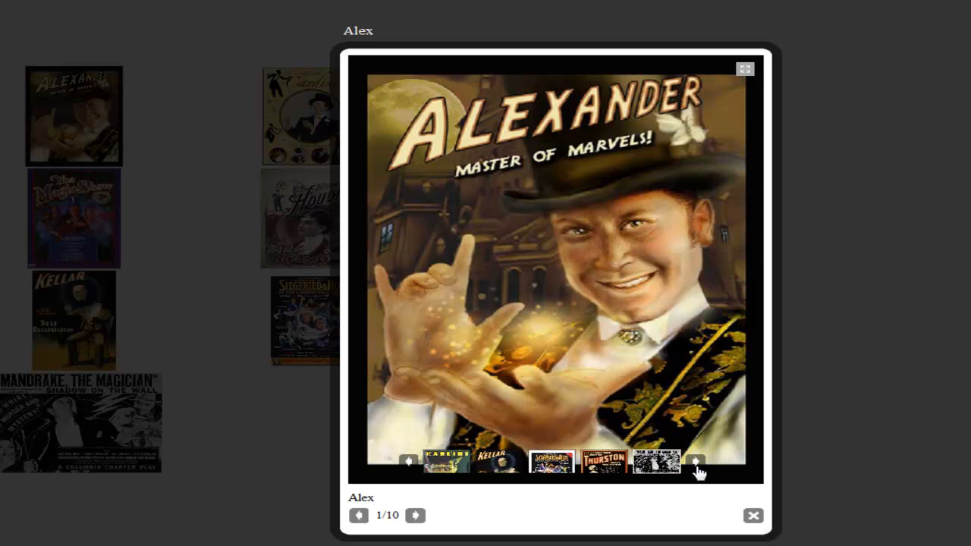
{"action": "left_click", "coordinate": [695, 462]}
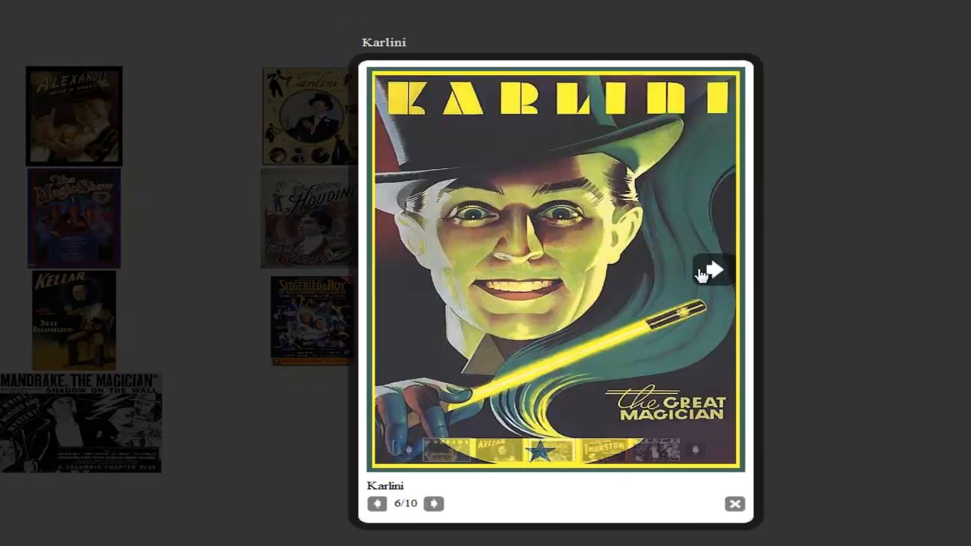
{"action": "left_click", "coordinate": [713, 270]}
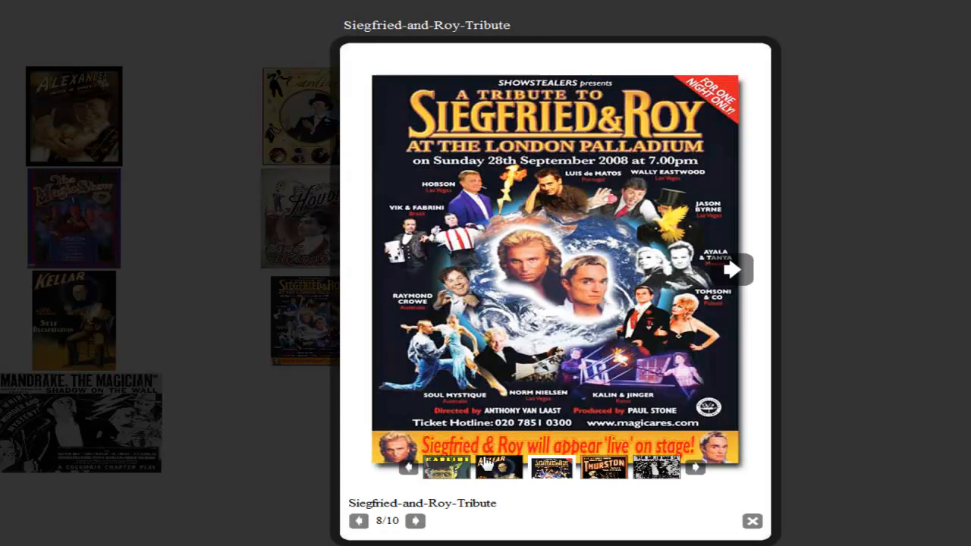
{"action": "left_click", "coordinate": [733, 270]}
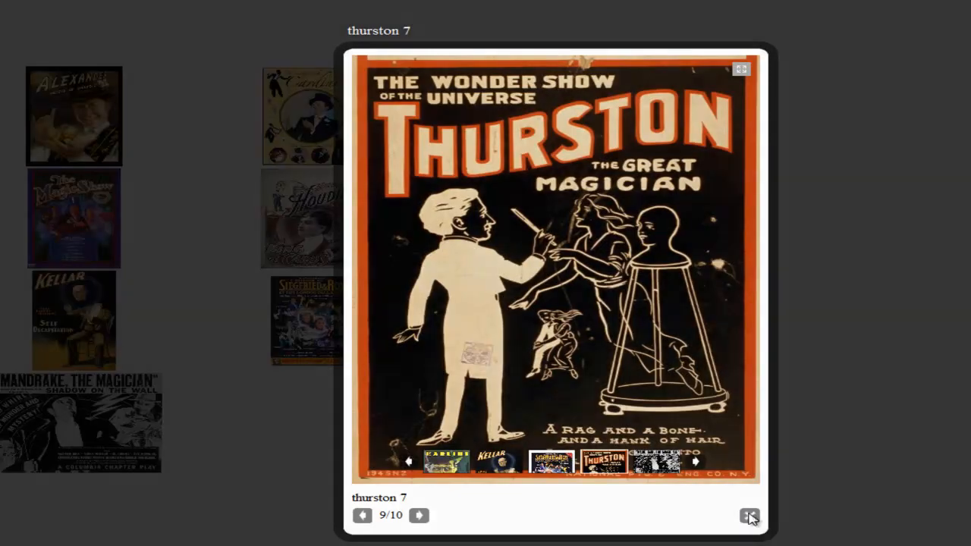
{"action": "left_click", "coordinate": [750, 516]}
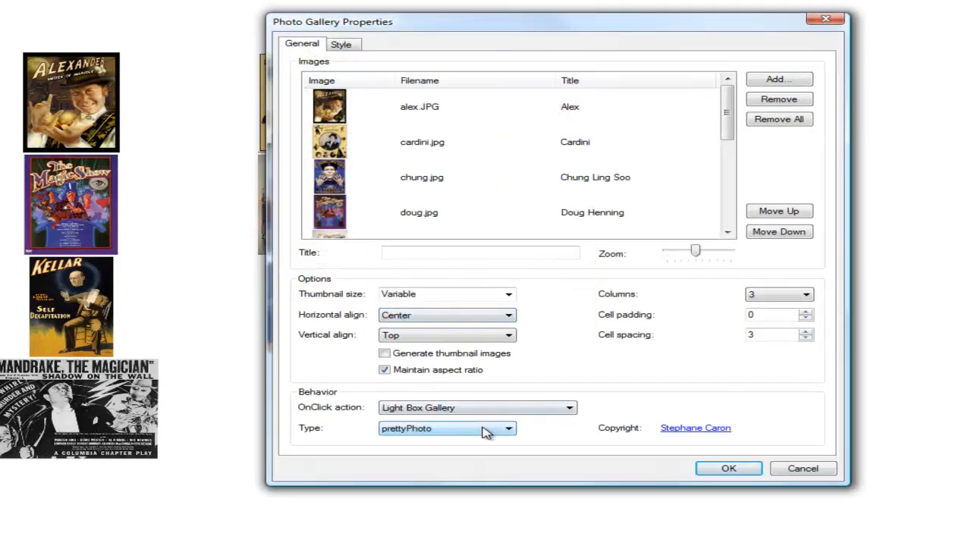
- Set the gallery's lightbox type to slimbox and confirm
{"action": "left_click", "coordinate": [447, 428]}
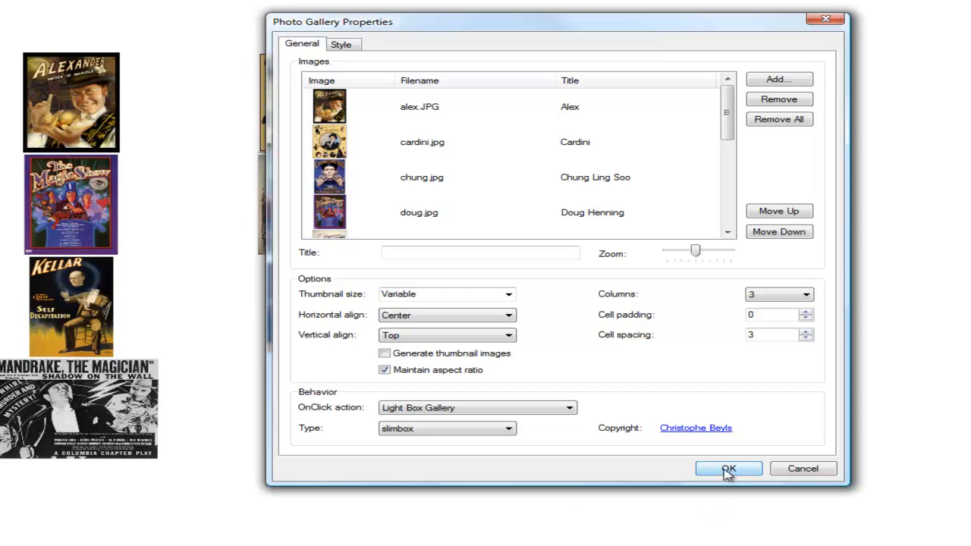
{"action": "left_click", "coordinate": [727, 468]}
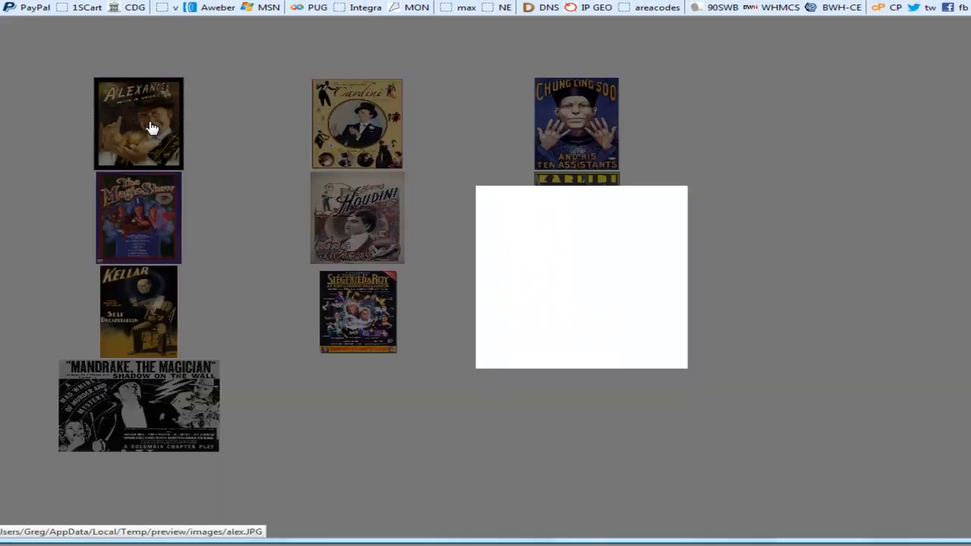
- Open the Alex poster in slimbox and step through Cardini and Chung Ling Soo to Doug Henning
{"action": "left_click", "coordinate": [139, 123]}
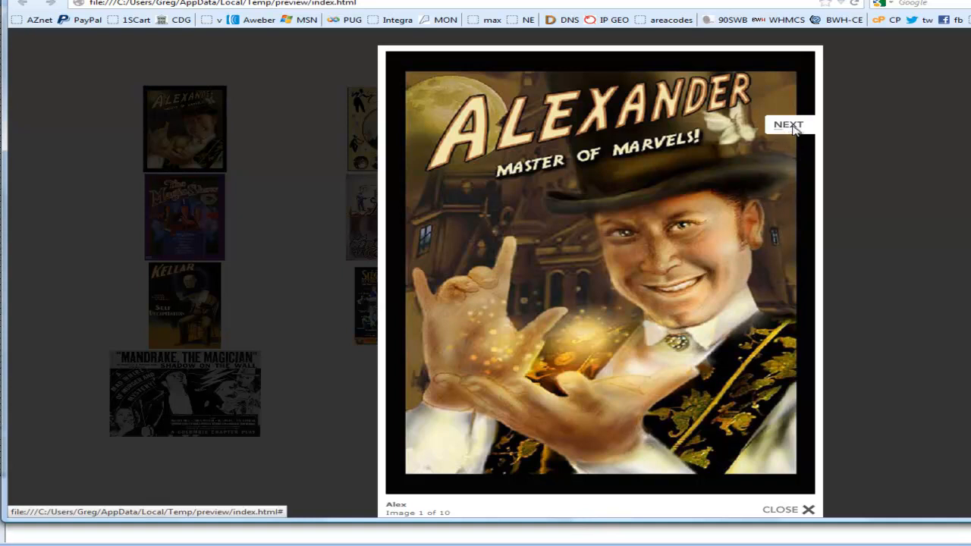
{"action": "left_click", "coordinate": [787, 124]}
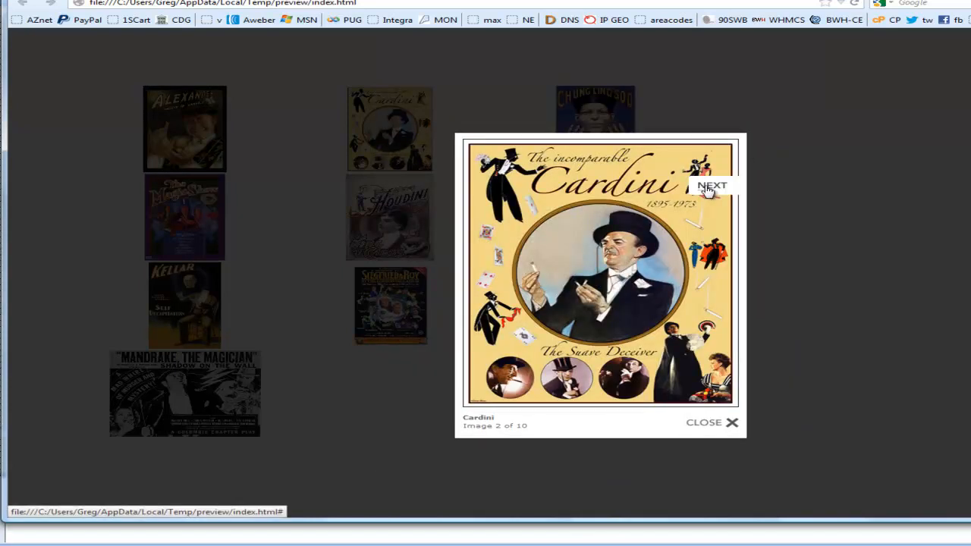
{"action": "left_click", "coordinate": [713, 185]}
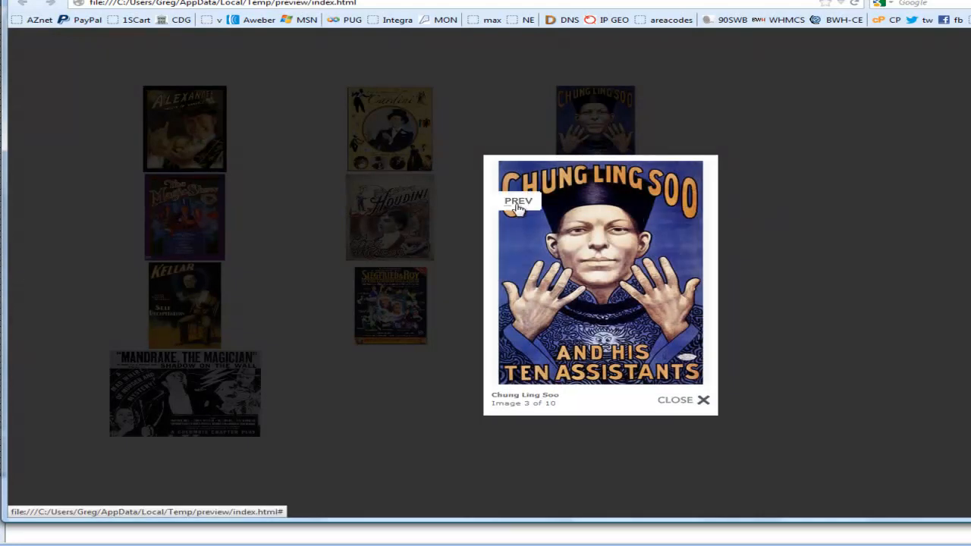
{"action": "mouse_move", "coordinate": [549, 231]}
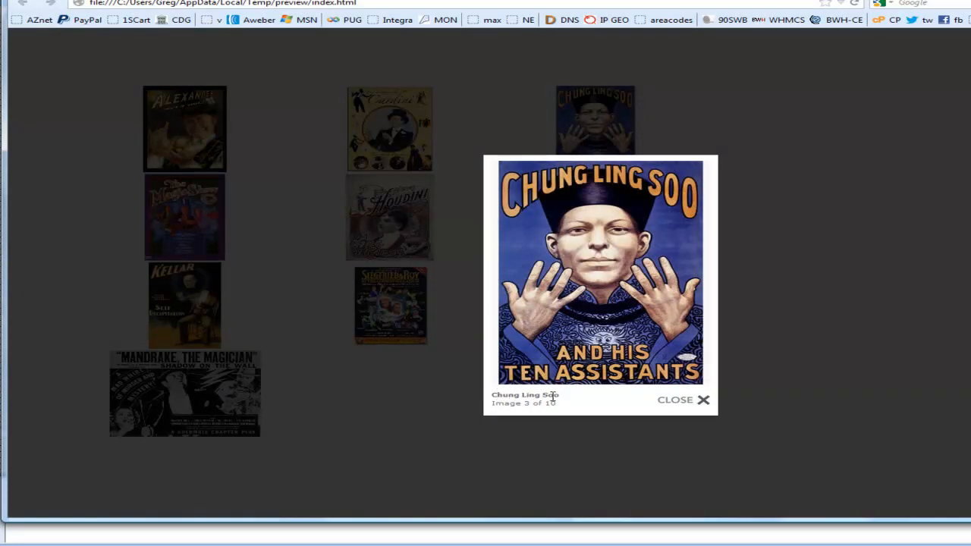
{"action": "mouse_move", "coordinate": [528, 154]}
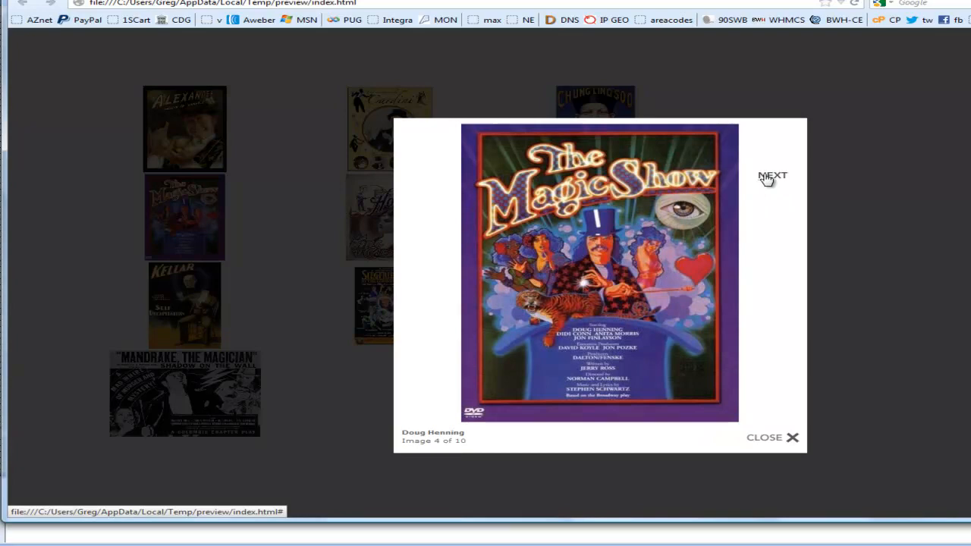
{"action": "left_click", "coordinate": [773, 176]}
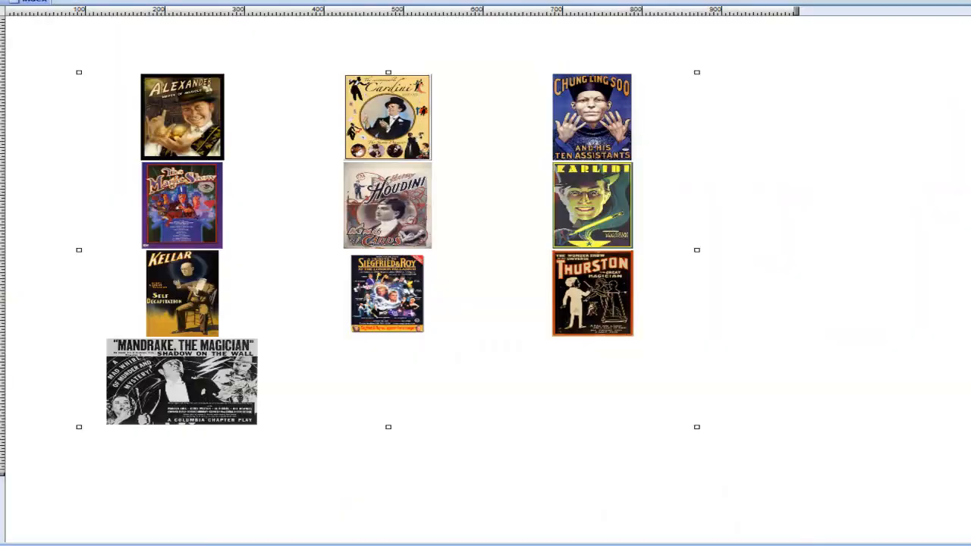
{"action": "mouse_move", "coordinate": [422, 372]}
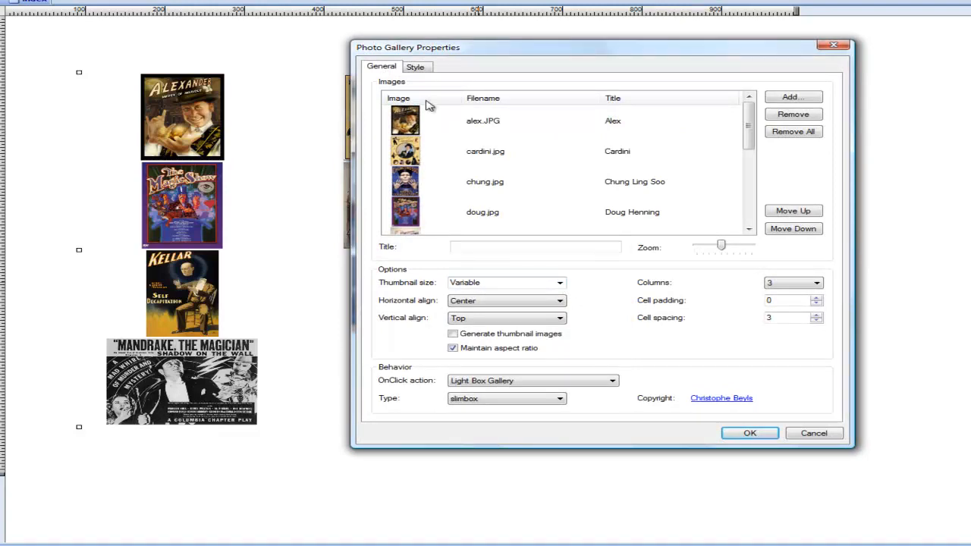
- On the Style tab, show titles below thumbnails in Arial Black with a chosen size
{"action": "left_click", "coordinate": [416, 67]}
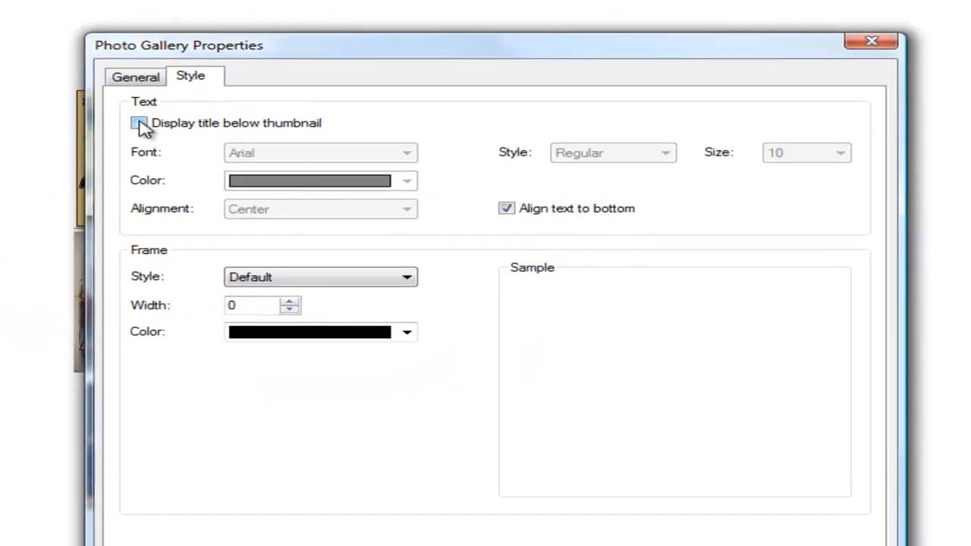
{"action": "left_click", "coordinate": [140, 122]}
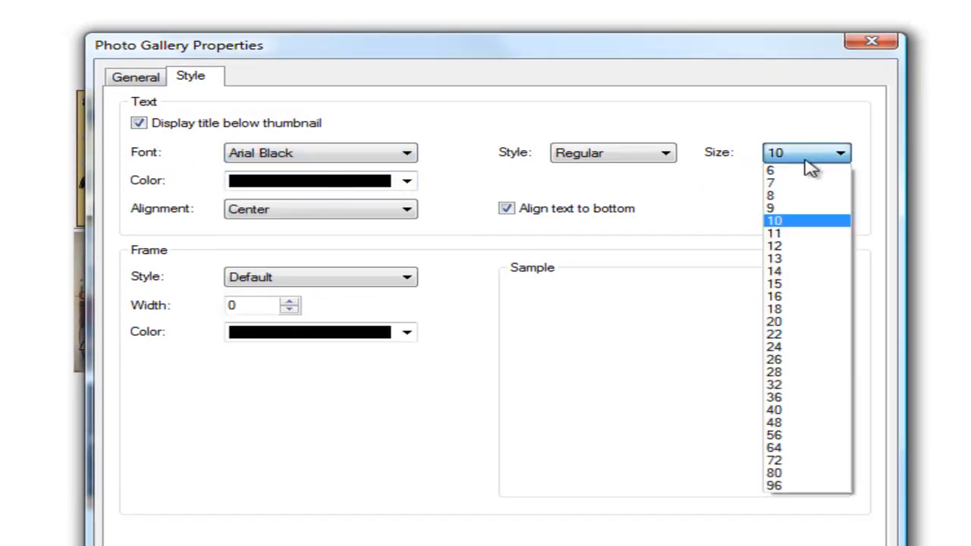
{"action": "left_click", "coordinate": [774, 246]}
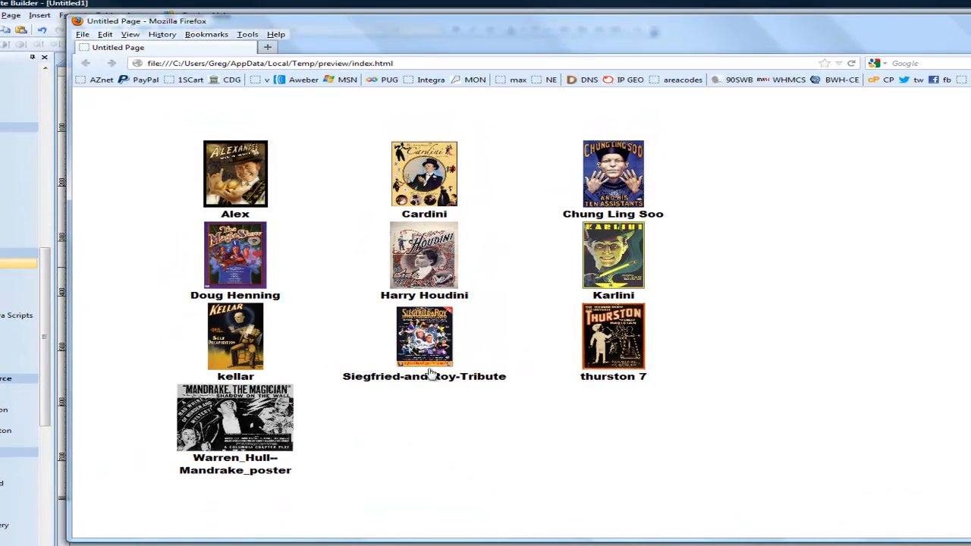
- Open the Siegfried-and-Roy-Tribute poster in slimbox and advance to the next poster
{"action": "left_click", "coordinate": [425, 337]}
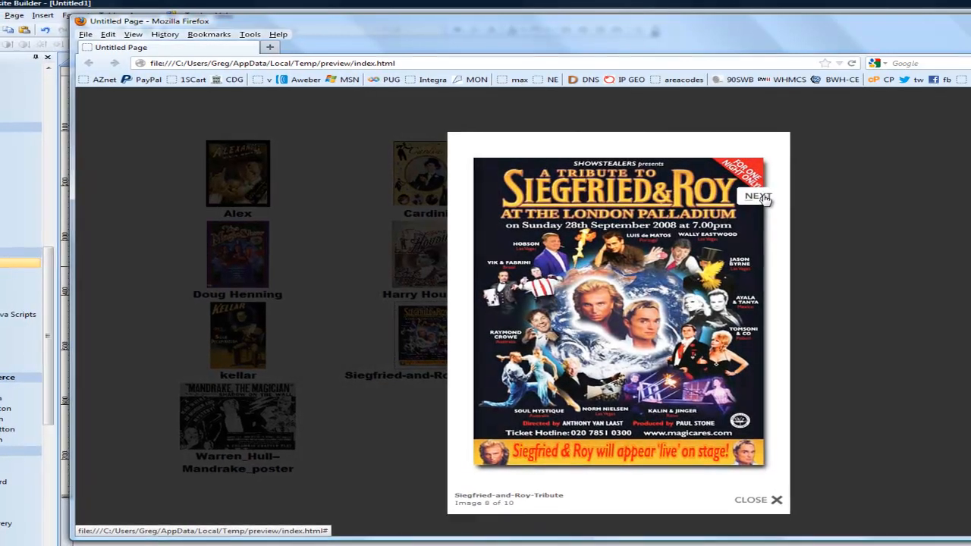
{"action": "left_click", "coordinate": [759, 499]}
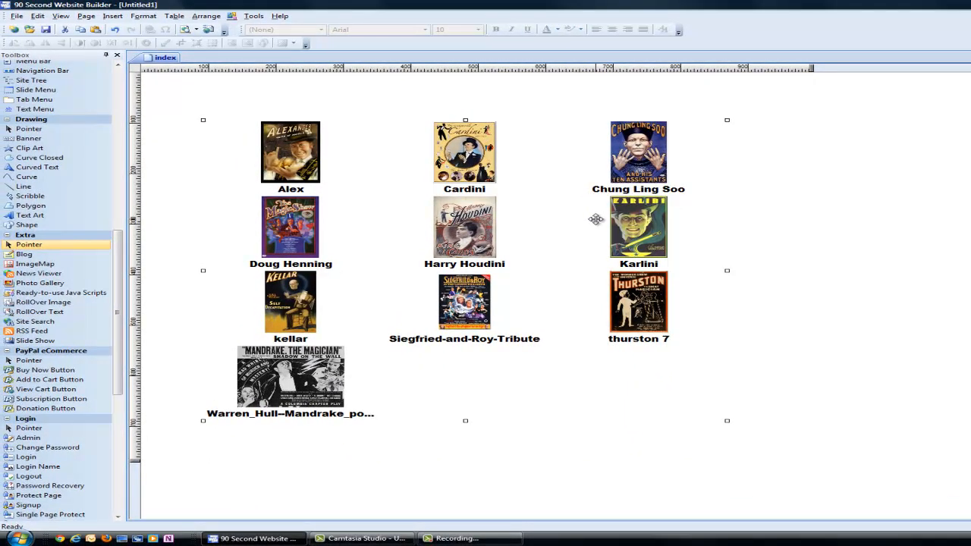
{"action": "mouse_move", "coordinate": [39, 274]}
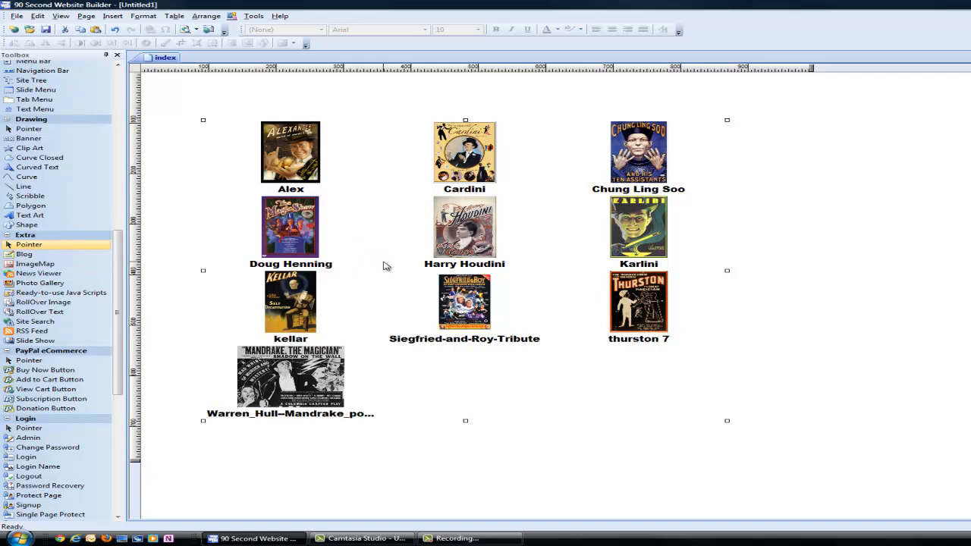
{"action": "double_click", "coordinate": [465, 228]}
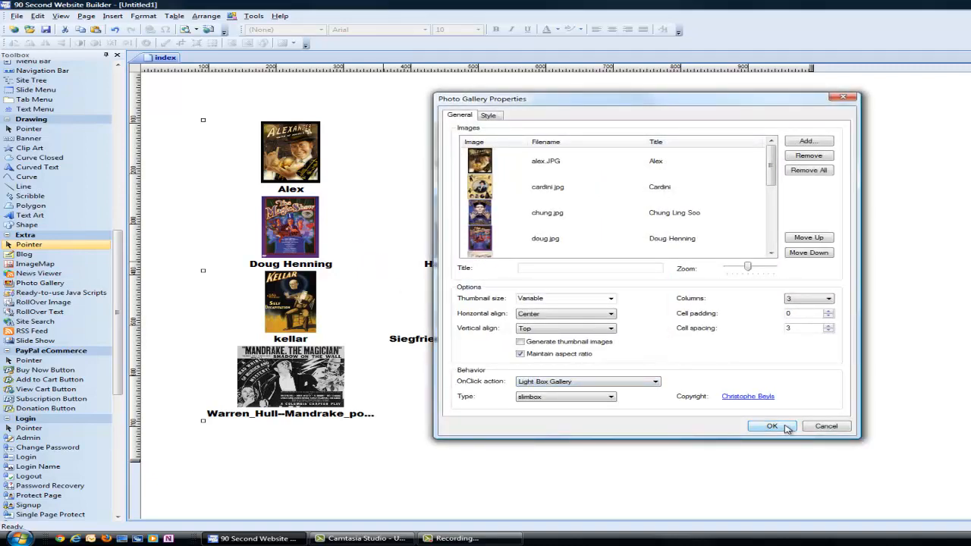
{"action": "left_click", "coordinate": [771, 425]}
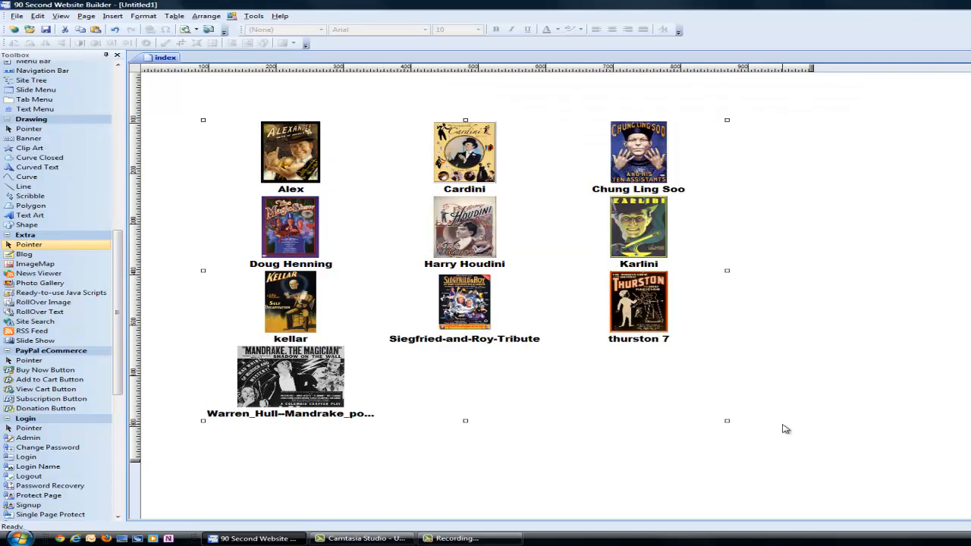